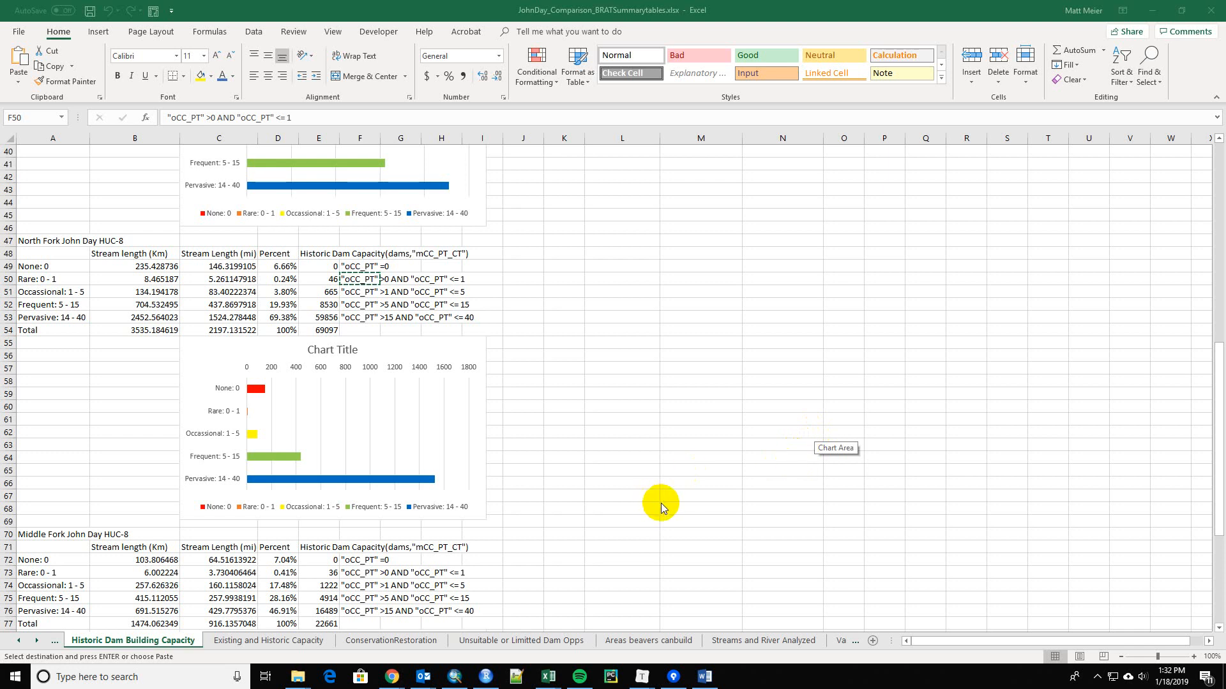
pyautogui.moveTo(559, 457)
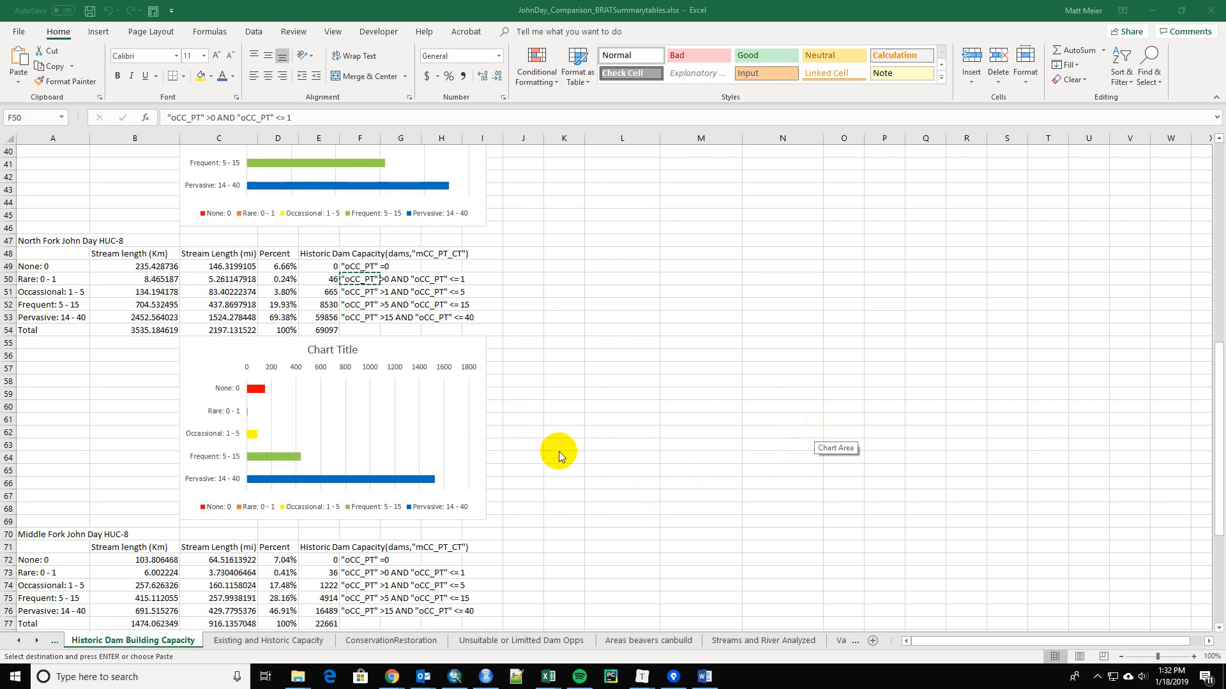
pyautogui.moveTo(562, 456)
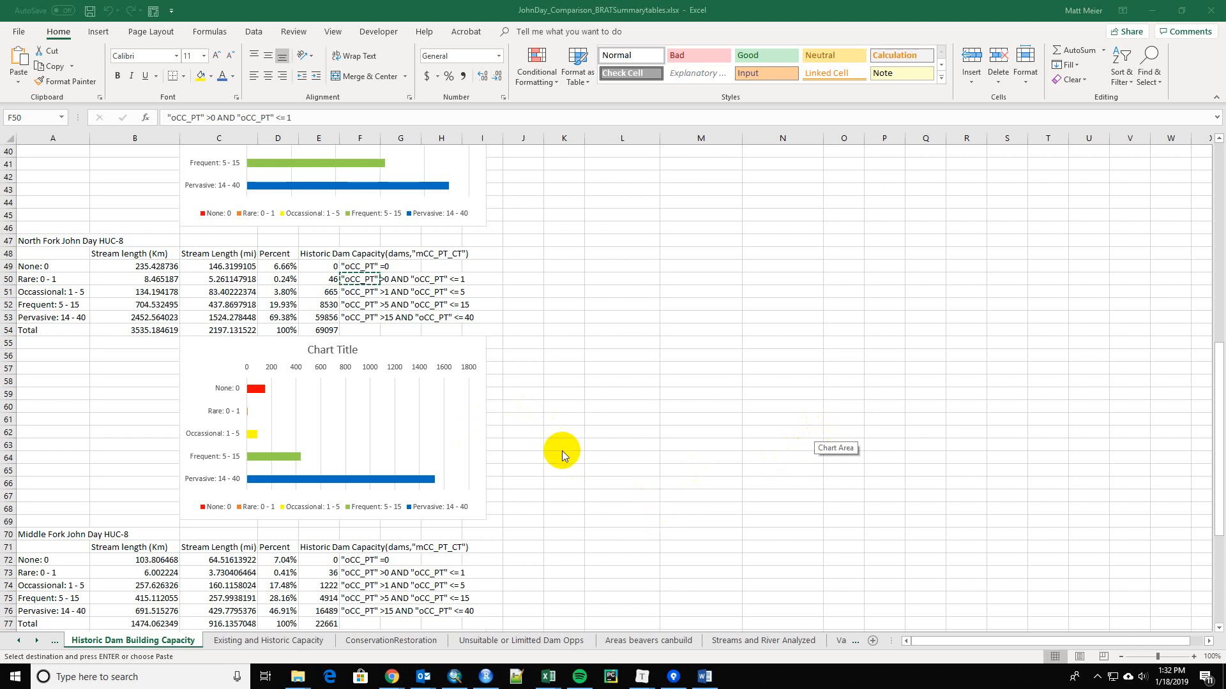
pyautogui.moveTo(555, 477)
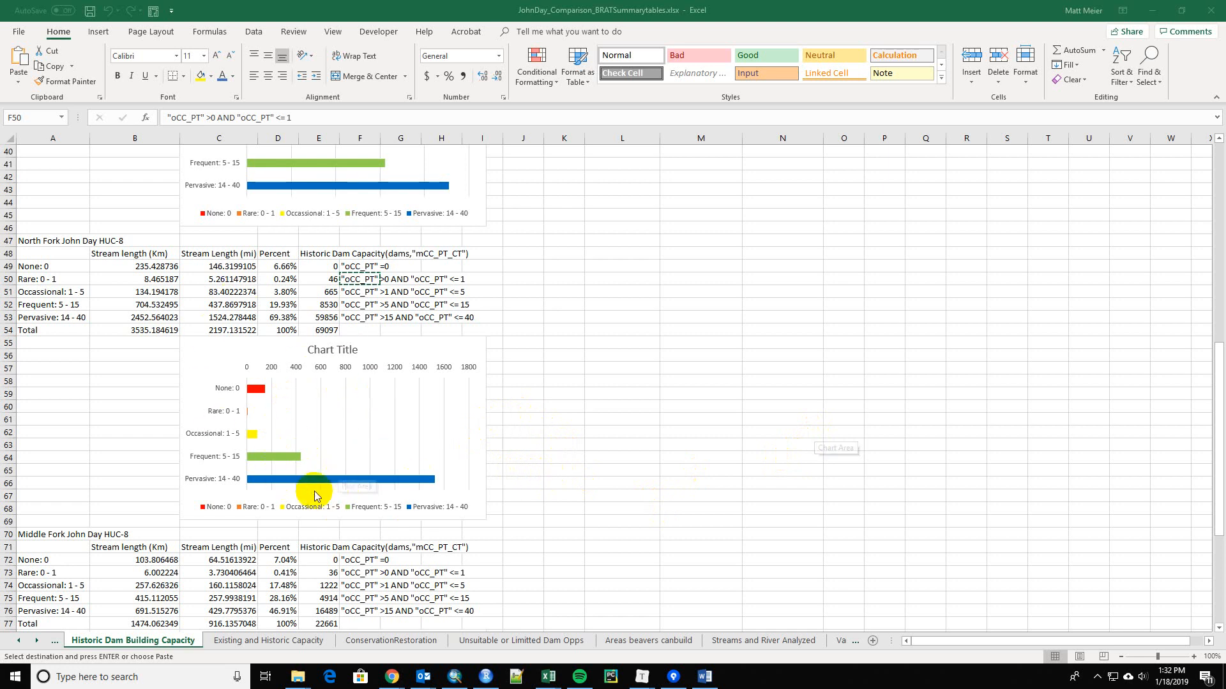
pyautogui.moveTo(219, 484)
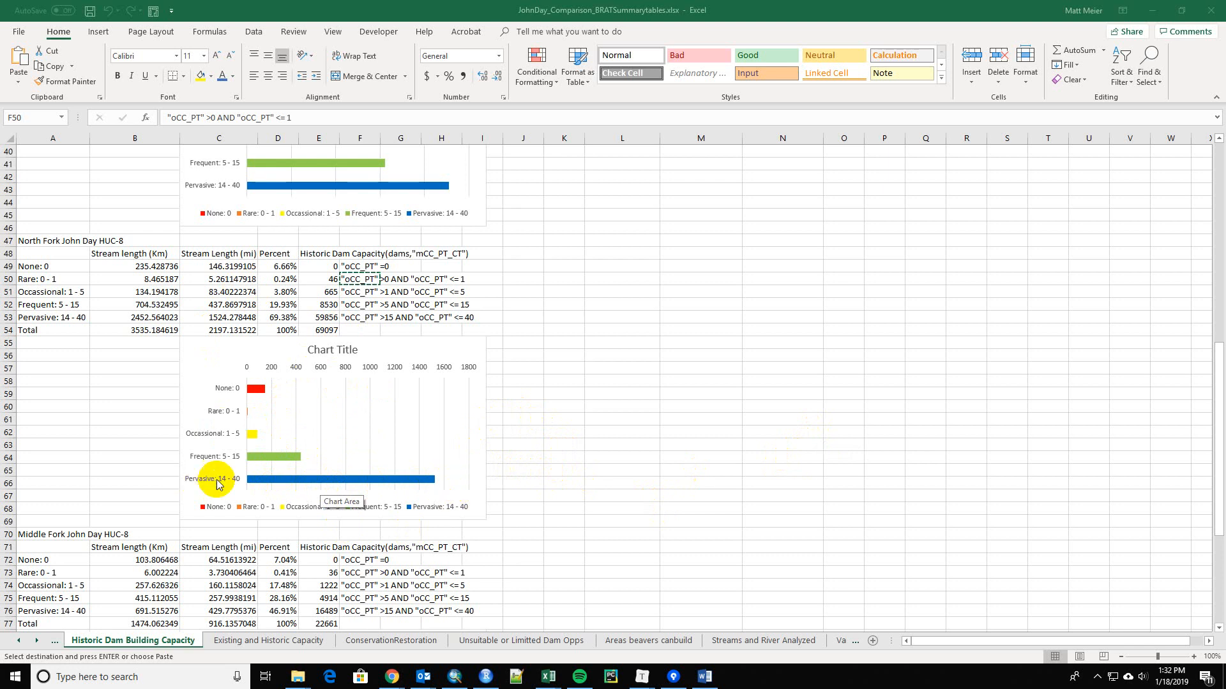
pyautogui.moveTo(426, 480)
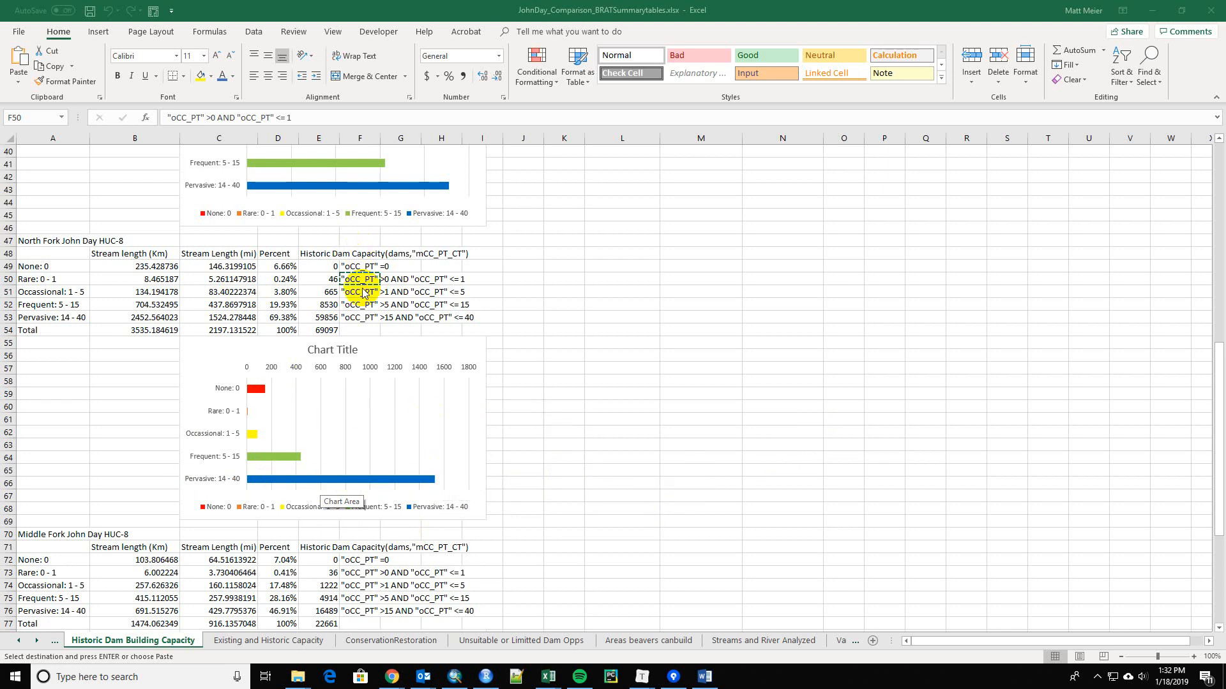
pyautogui.moveTo(358, 336)
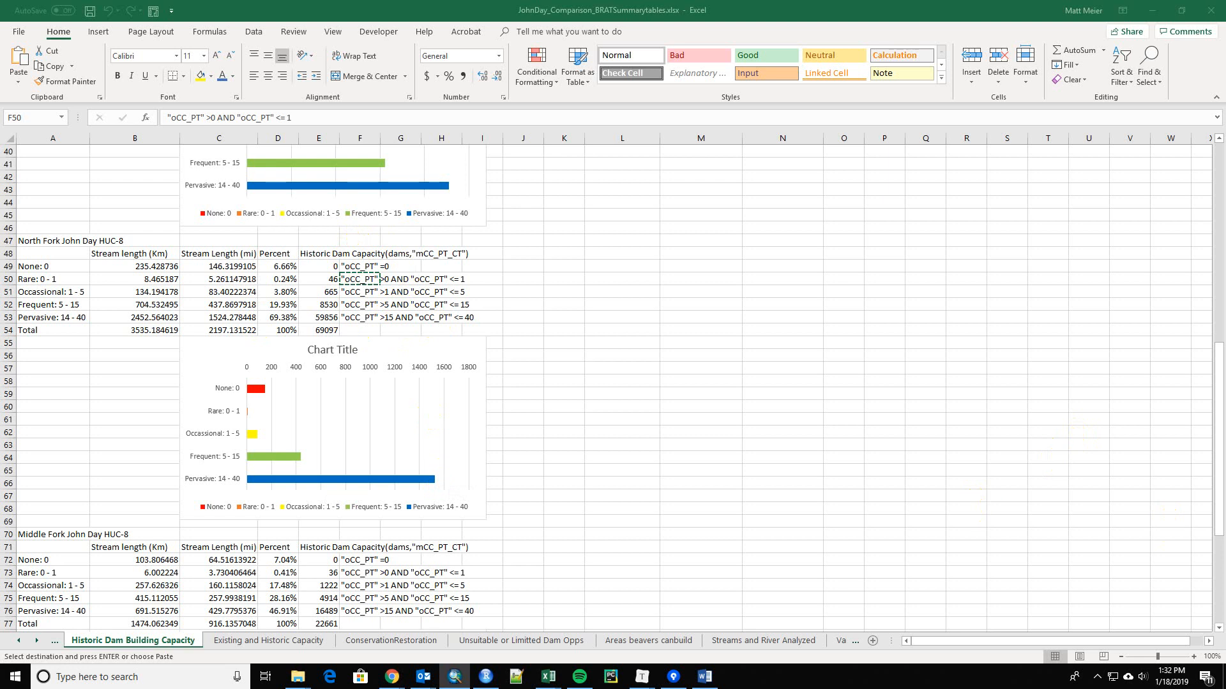
# - Switch to the ArcMap project and display the Historic Dam Building Capacity network
pyautogui.click(484, 676)
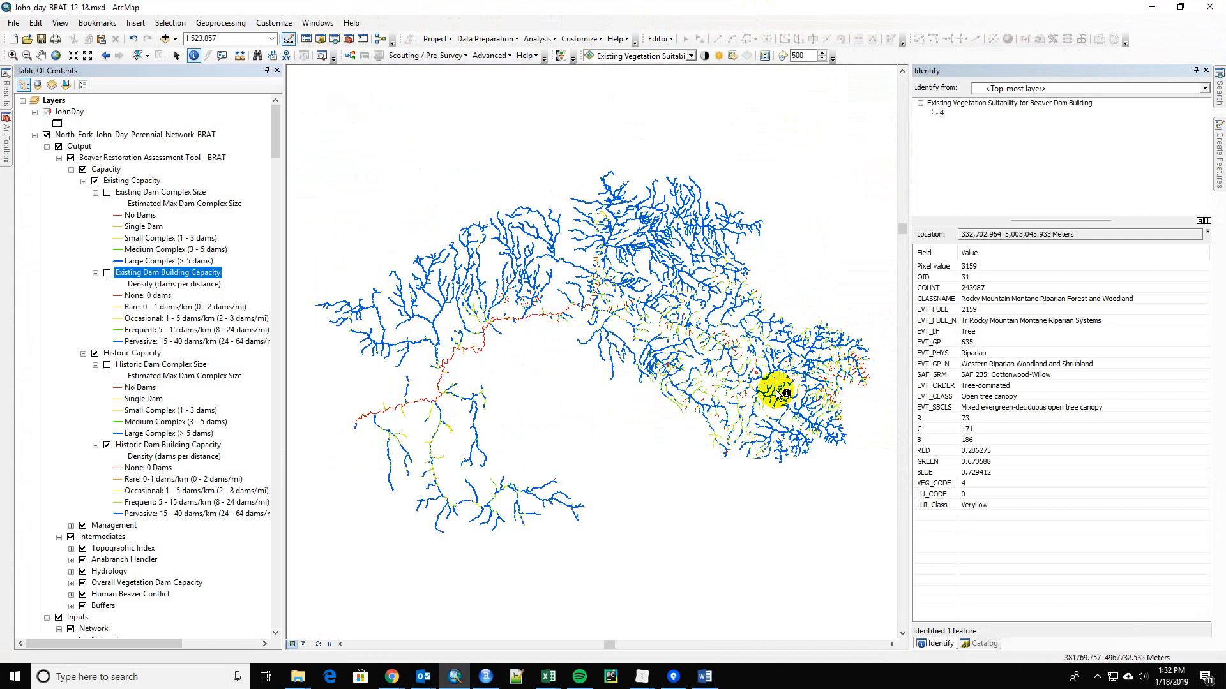
pyautogui.click(672, 379)
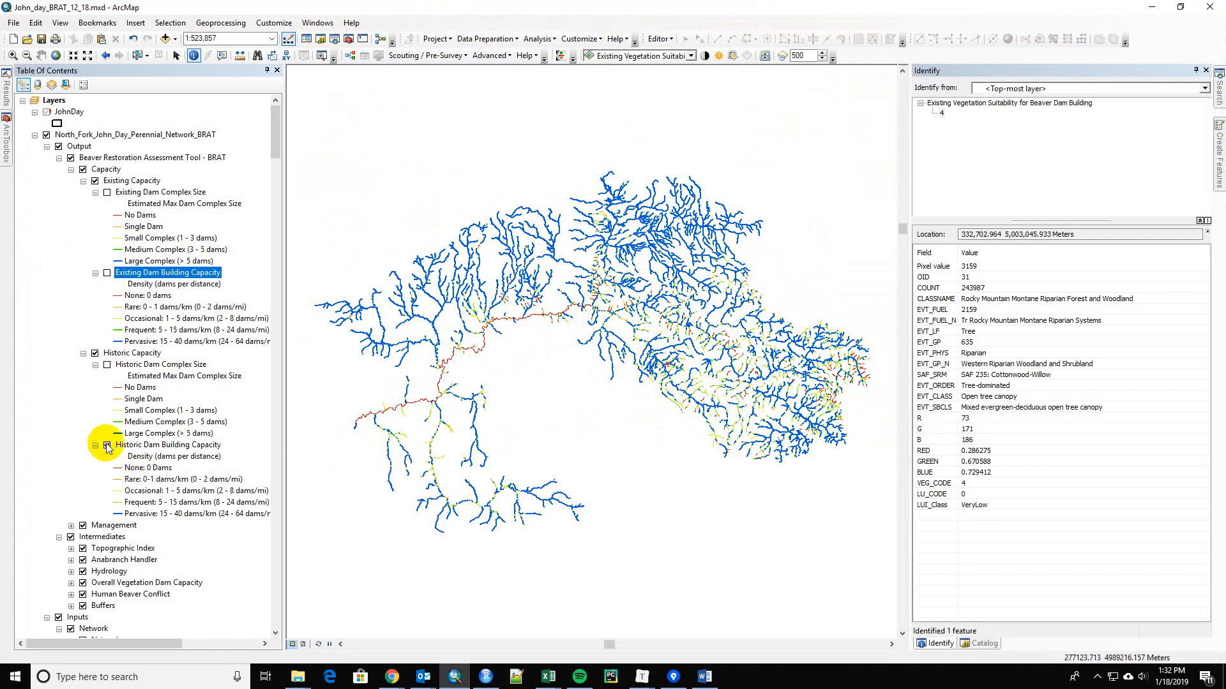
pyautogui.click(95, 445)
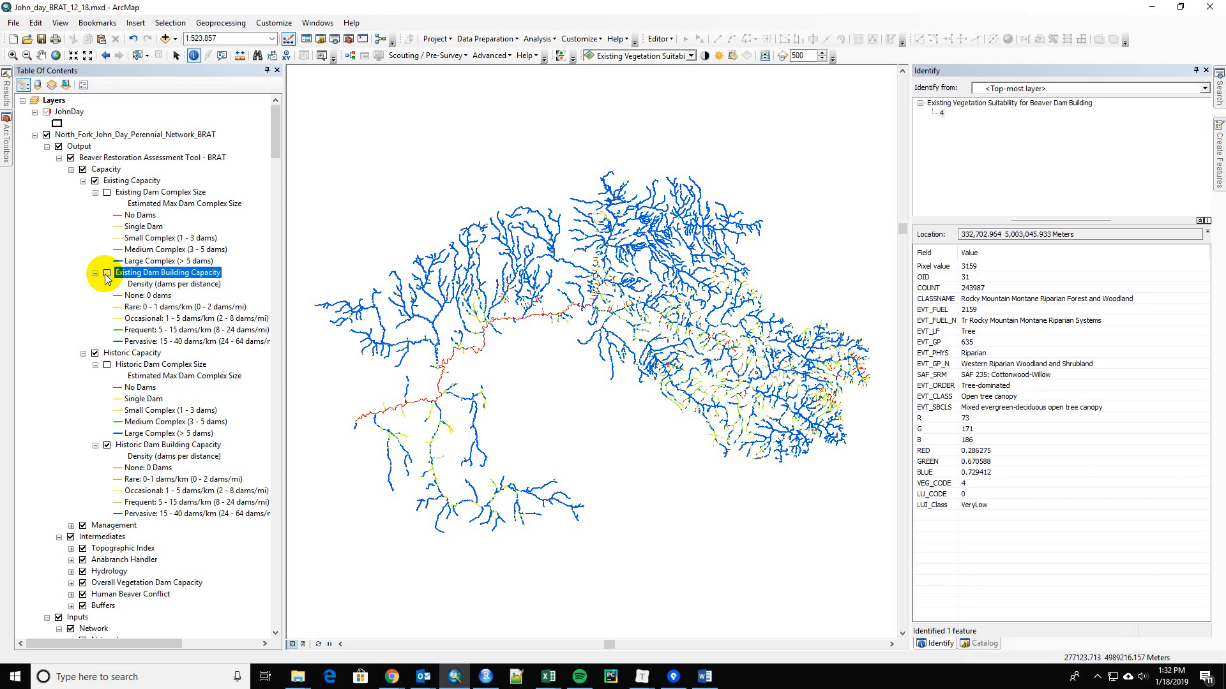
# - Show the Existing Dam Building Capacity network for comparison, then hide it again
pyautogui.click(105, 272)
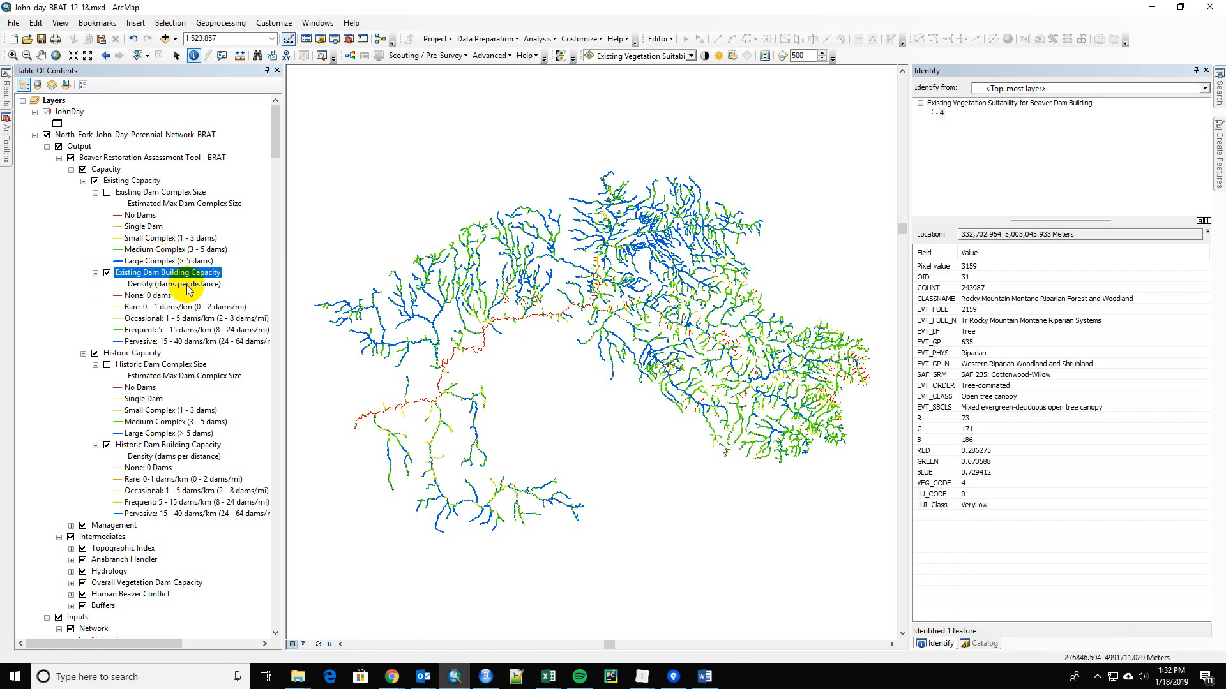
pyautogui.click(774, 358)
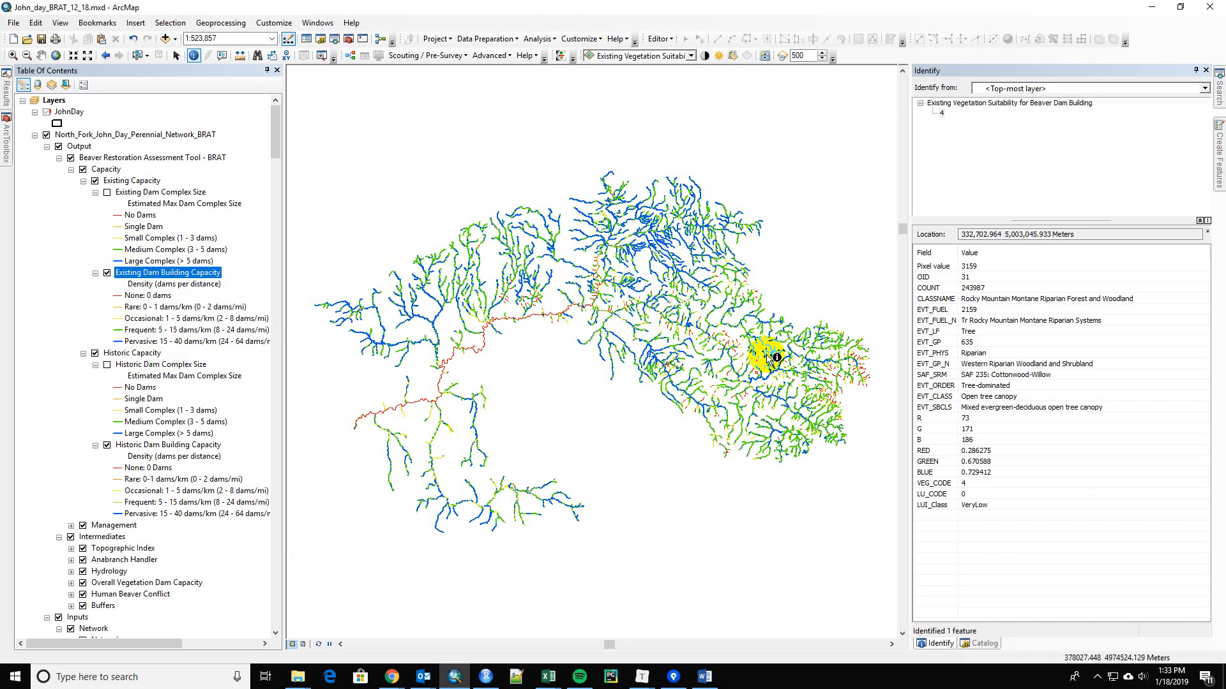
pyautogui.click(107, 272)
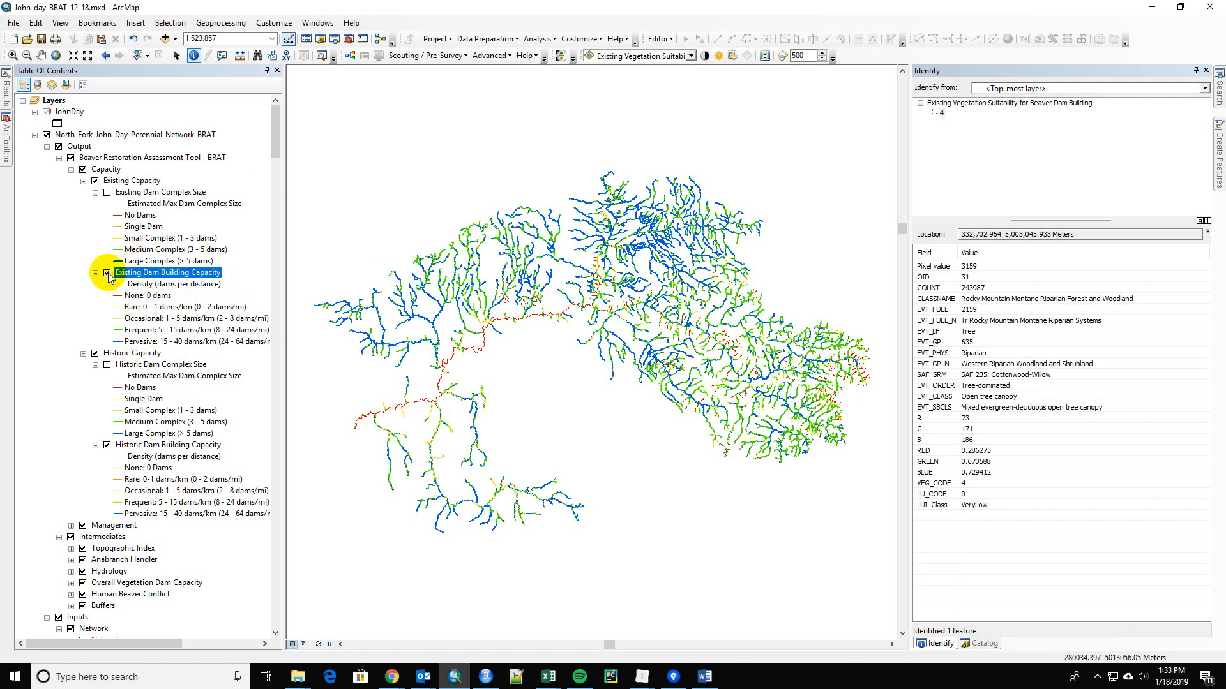
pyautogui.click(106, 272)
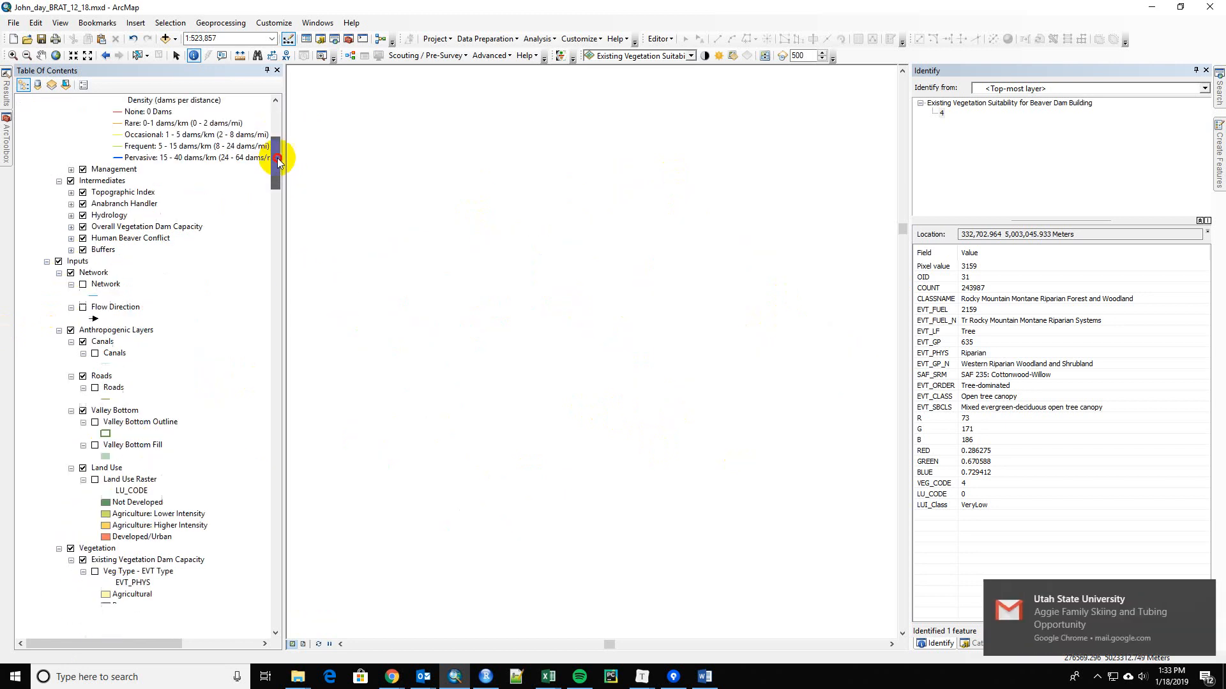
# - Scroll to the Vegetation group and turn on Vegetation Suitability for Beaver Dam Building
pyautogui.moveTo(276, 164); pyautogui.dragTo(276, 540)
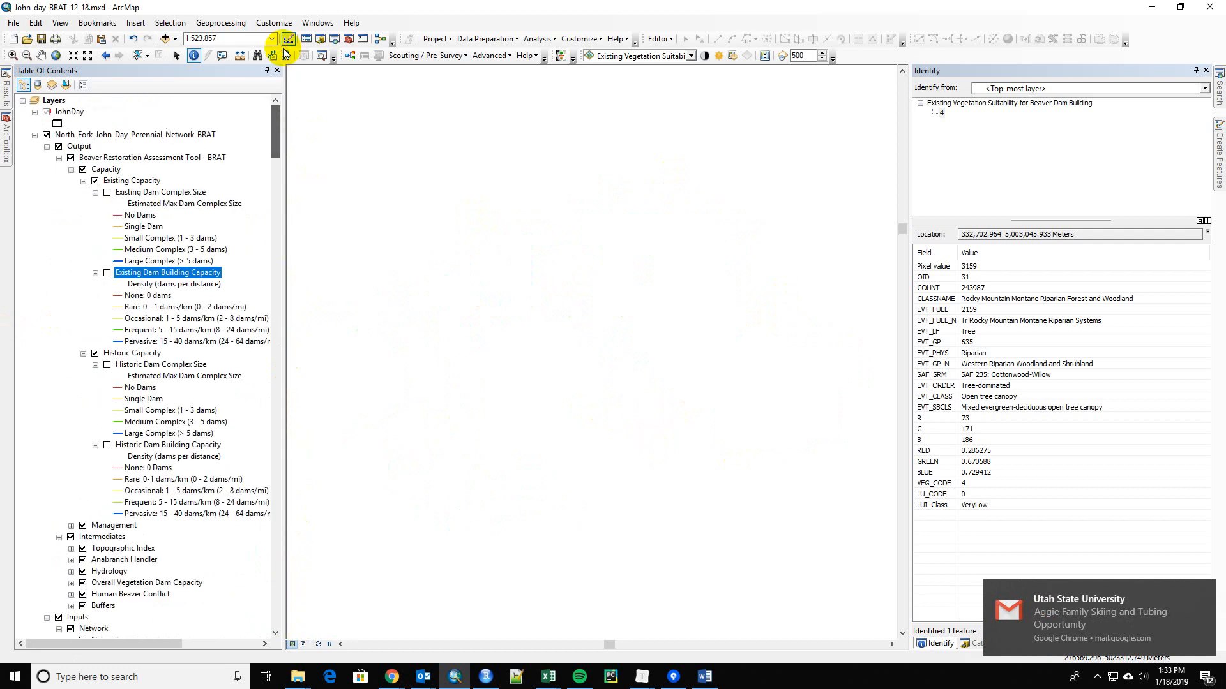
pyautogui.click(35, 150)
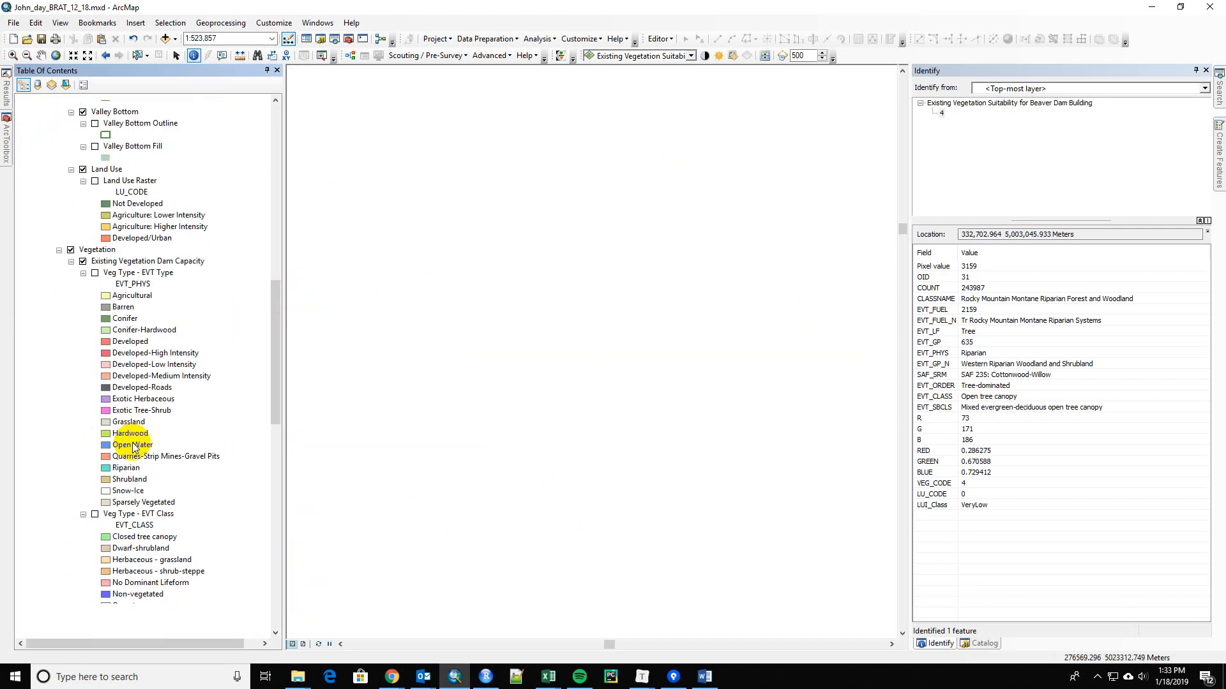
pyautogui.scroll(-3)
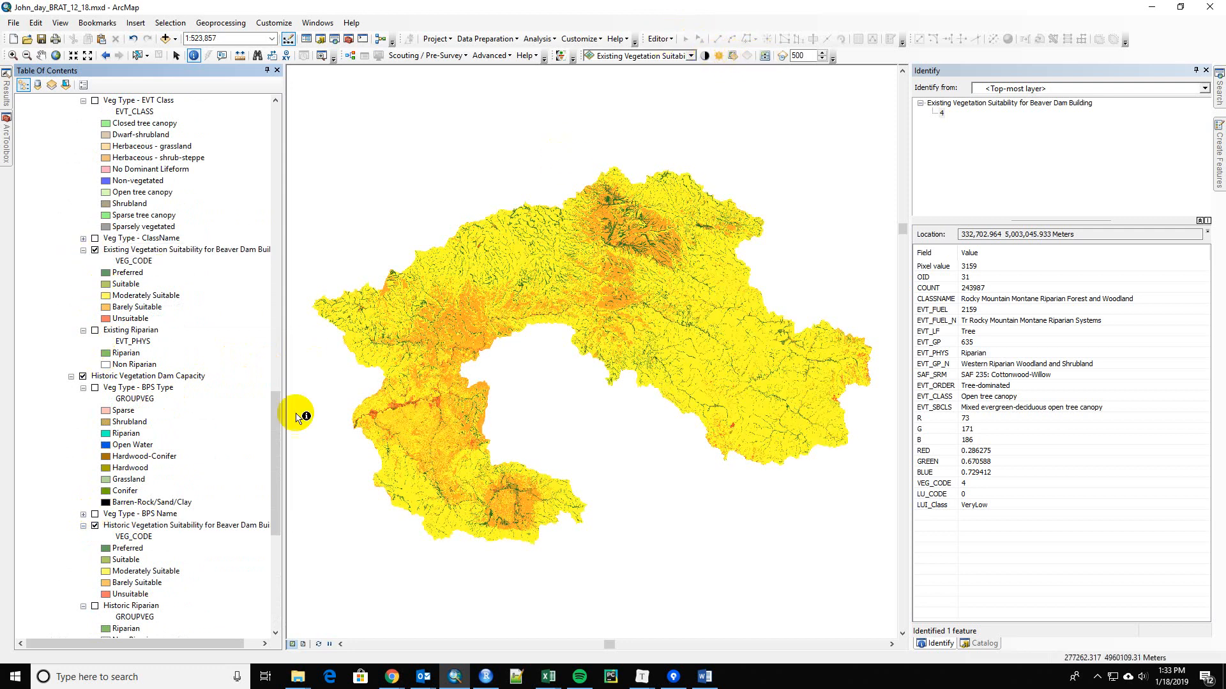
pyautogui.click(95, 525)
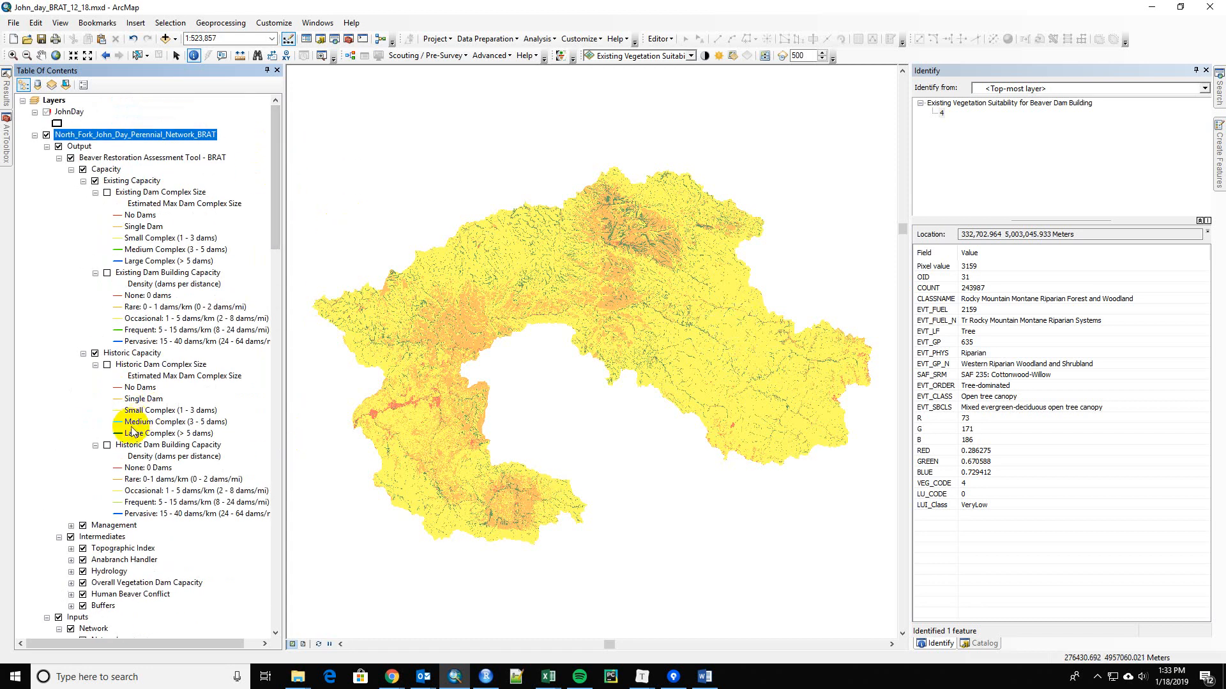
# - Overlay Historic Dam Building Capacity on the vegetation raster at 1:60,000, then hide it
pyautogui.click(107, 445)
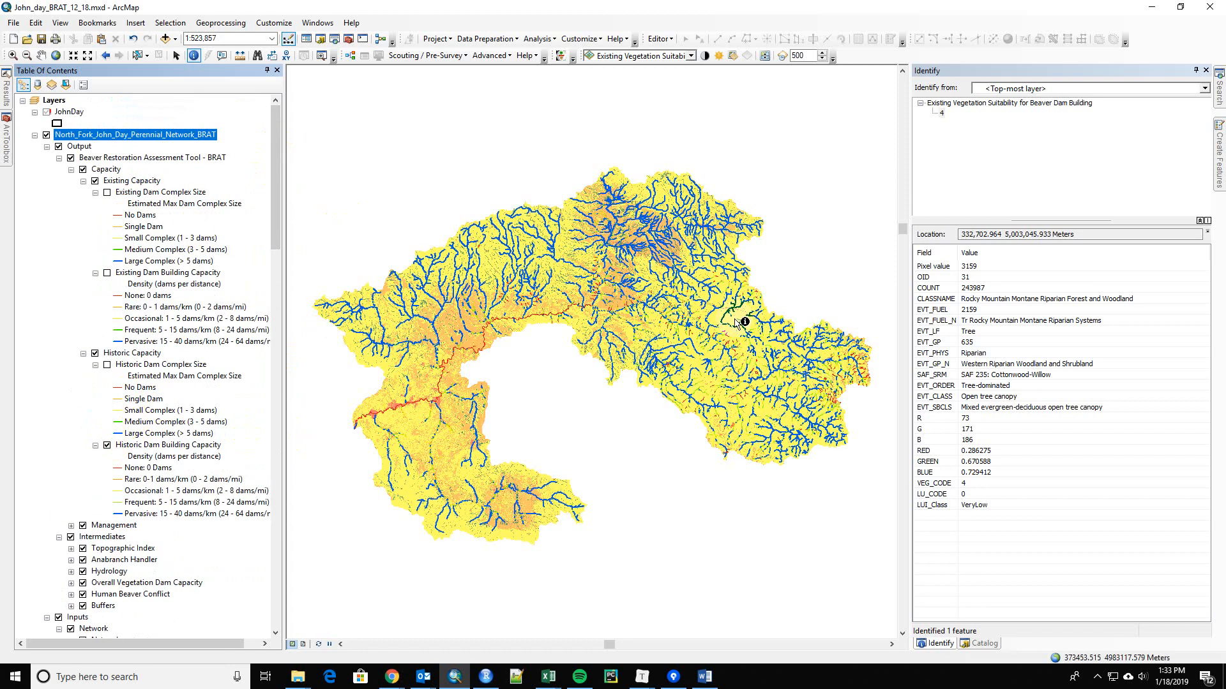
pyautogui.moveTo(512, 303)
pyautogui.write('1:60,000')
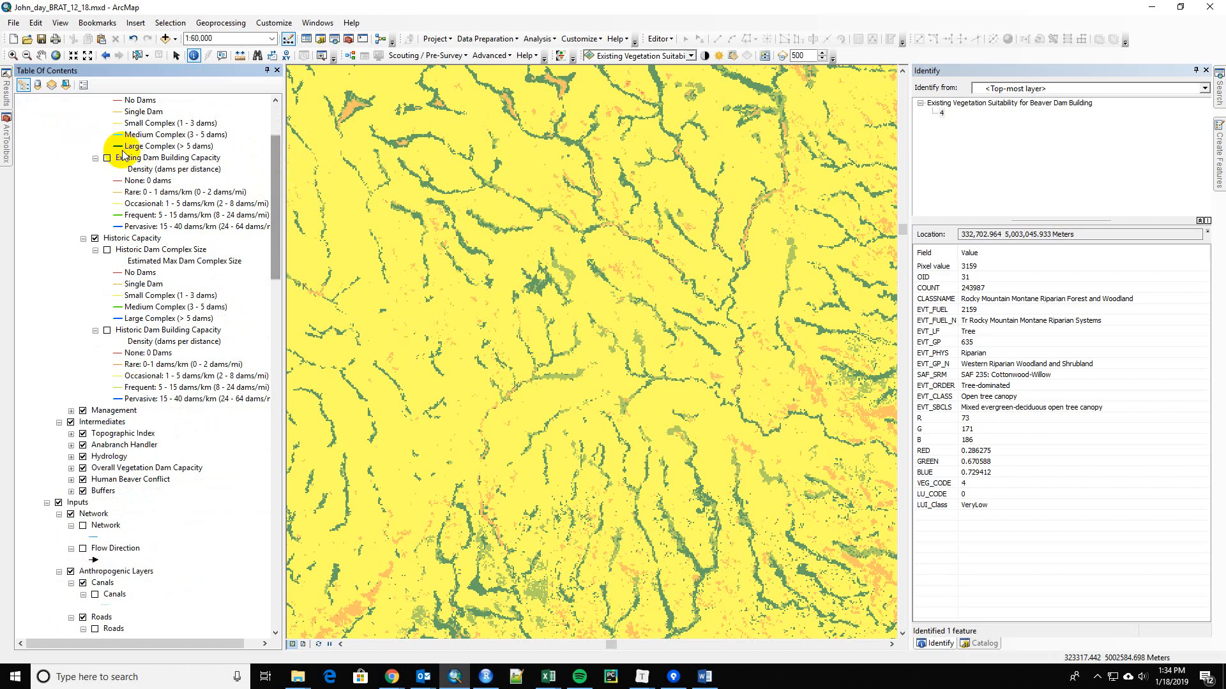
pyautogui.click(108, 157)
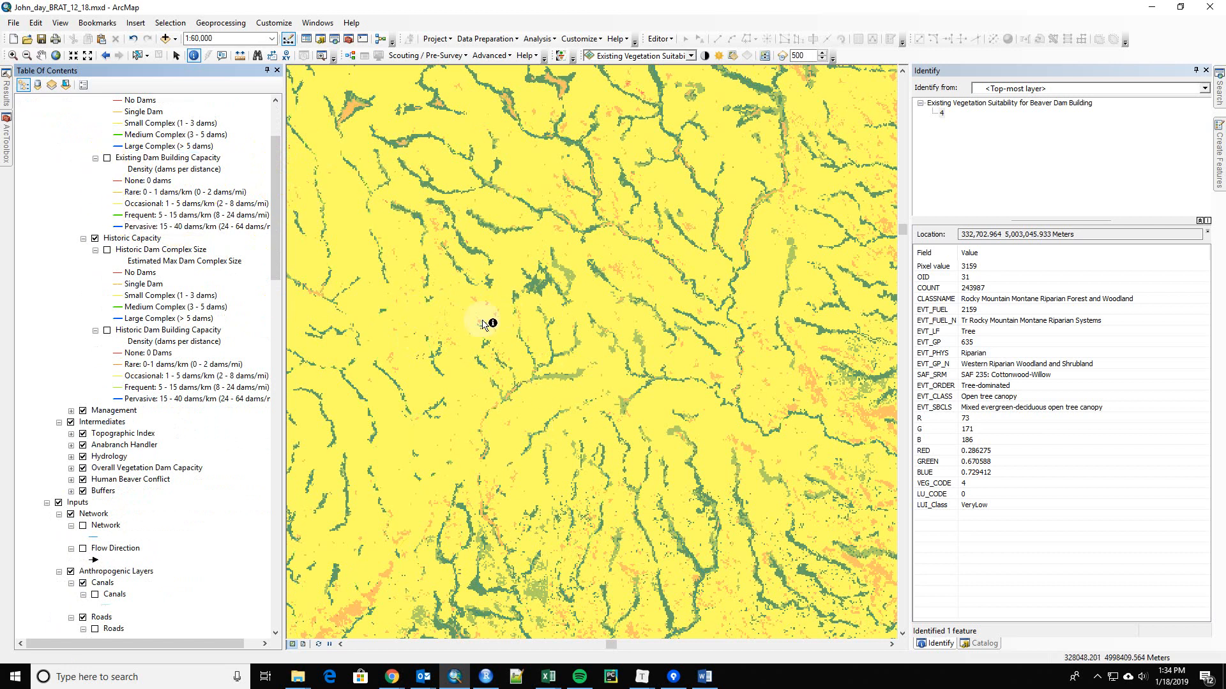
# - Identify a streamside suitability cell, then scroll to the Historic Vegetation Dam Capacity group
pyautogui.click(427, 276)
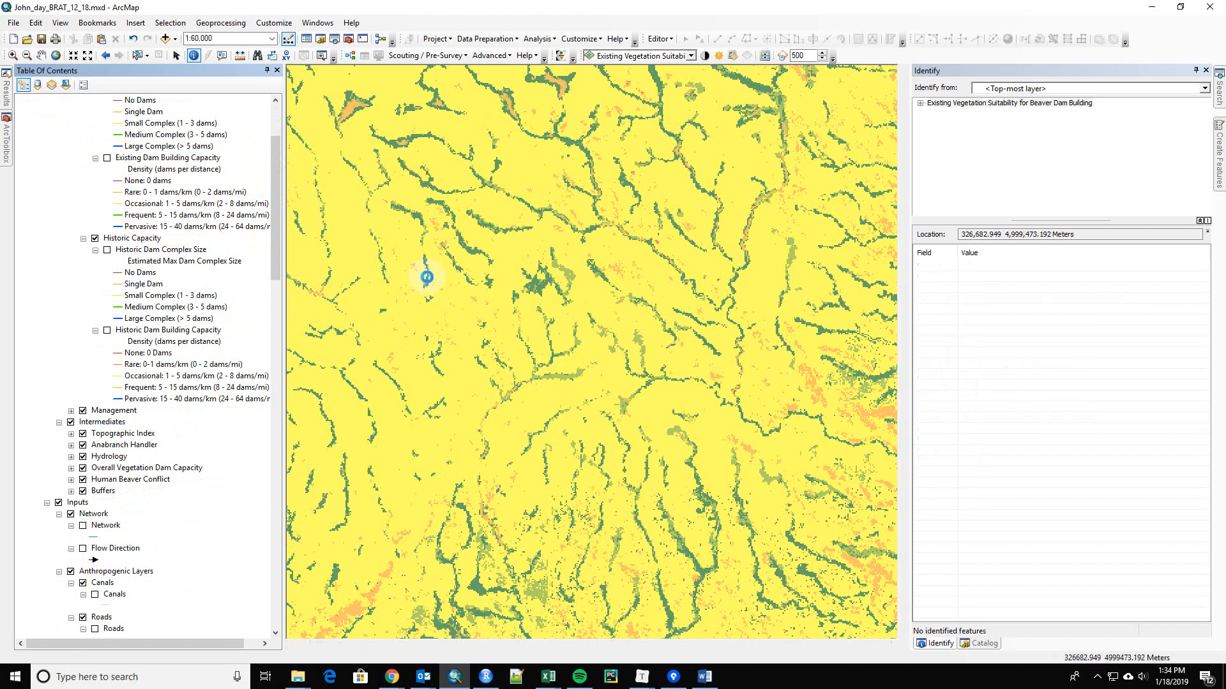
pyautogui.click(426, 277)
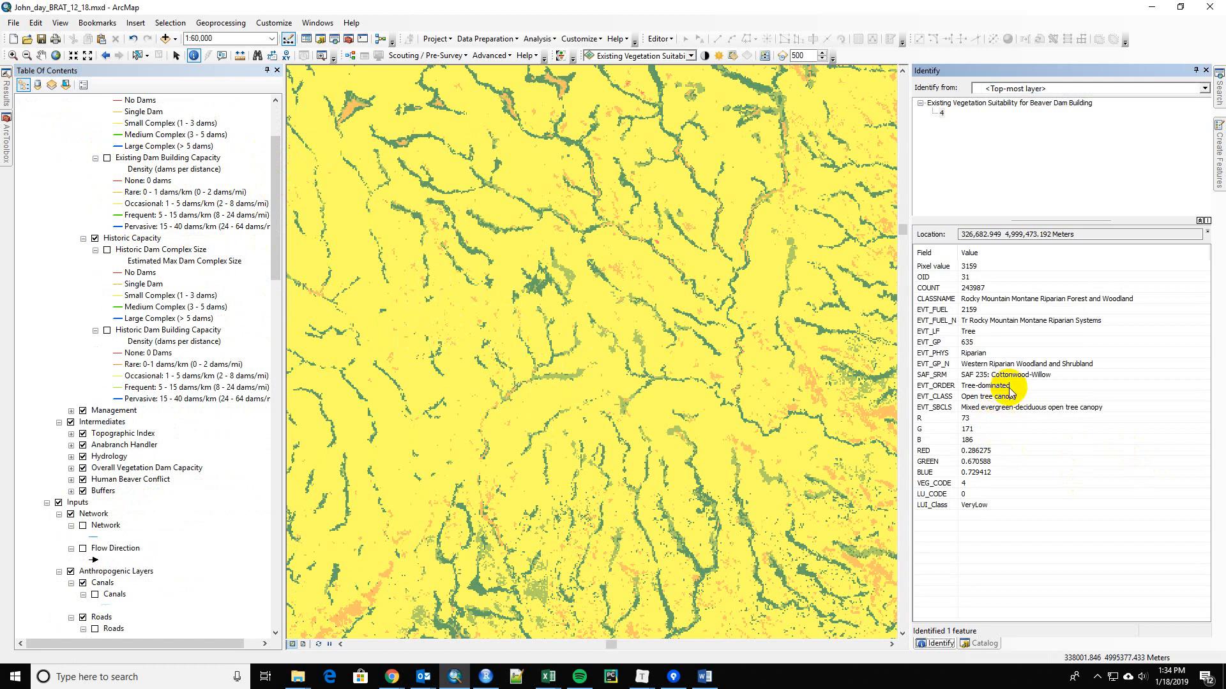
pyautogui.moveTo(707, 418)
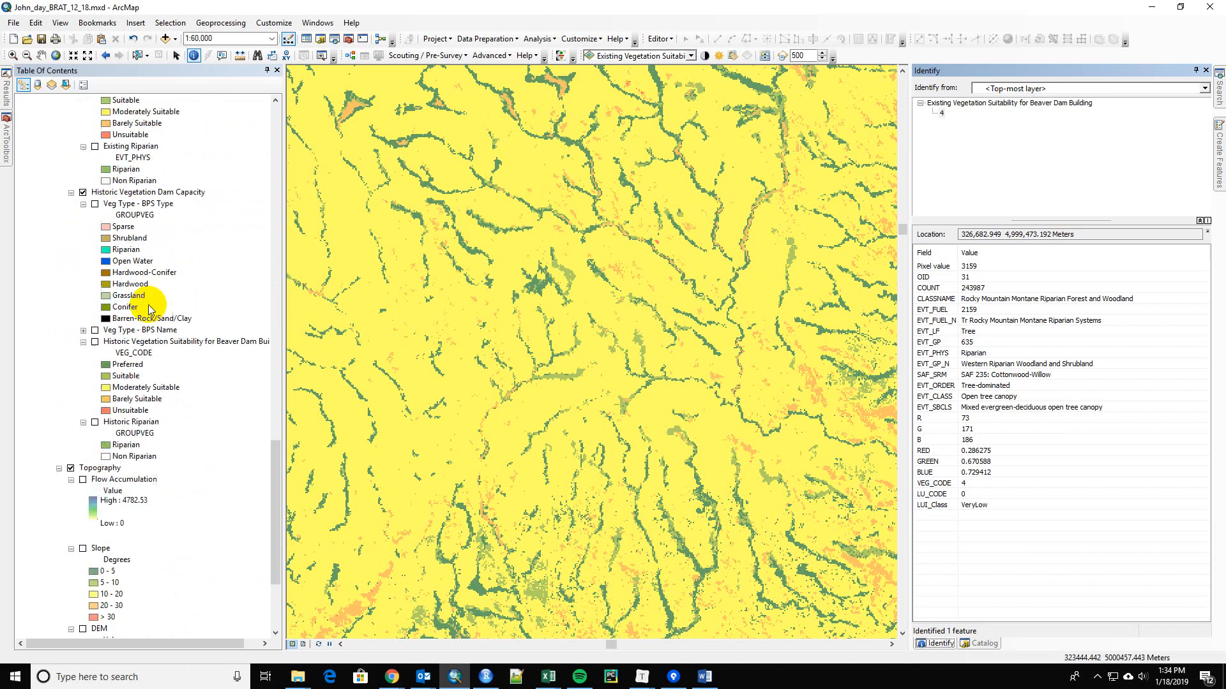
pyautogui.scroll(-3)
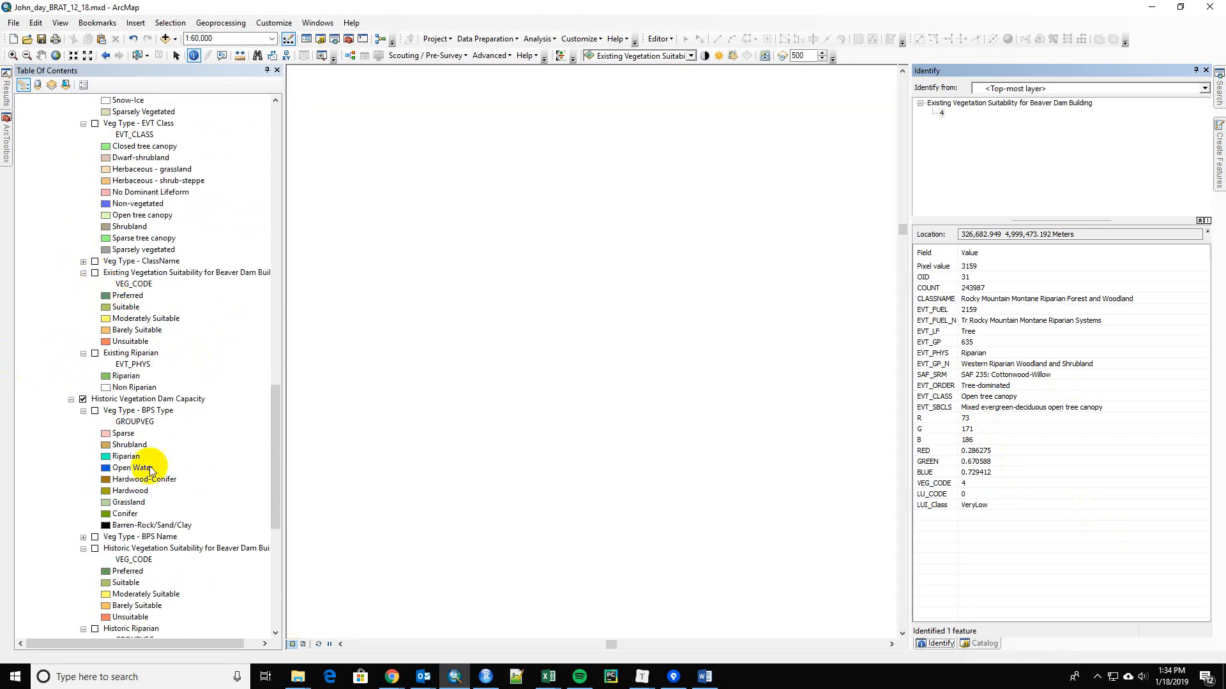
# - Show historic vegetation suitability, identify a Black Cottonwood-Narrowleaf Willow-3 cell, and right-click the layer
pyautogui.click(95, 547)
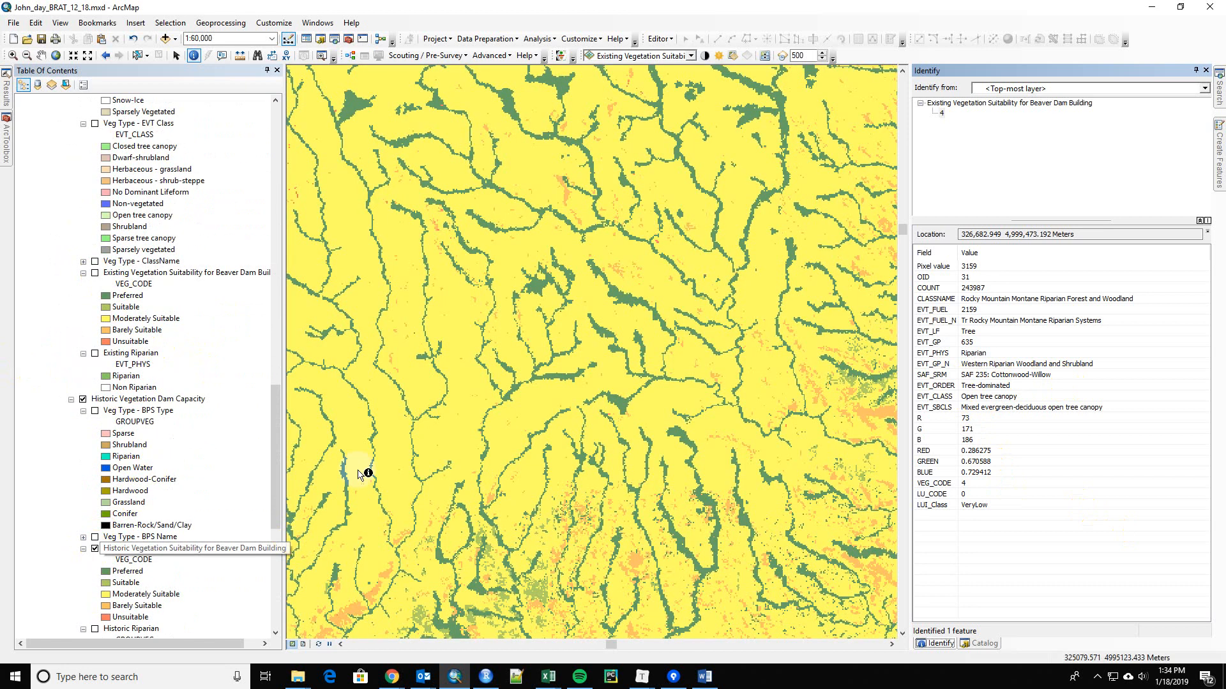
pyautogui.moveTo(430, 265)
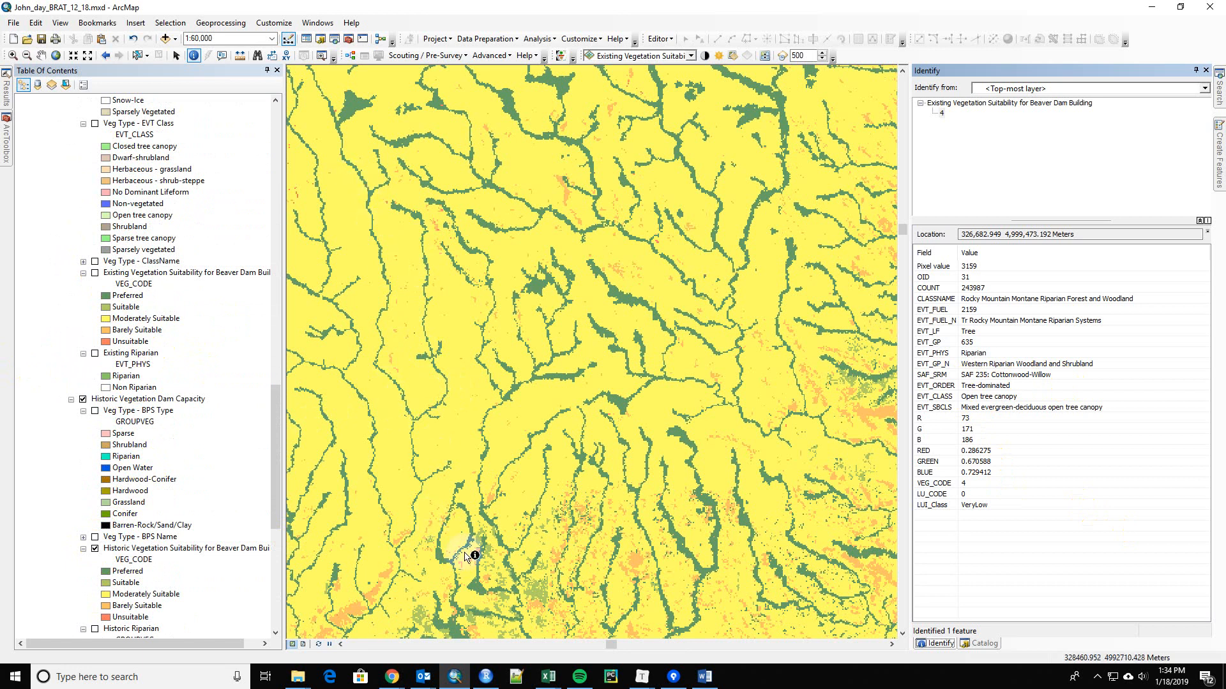
pyautogui.moveTo(278, 407)
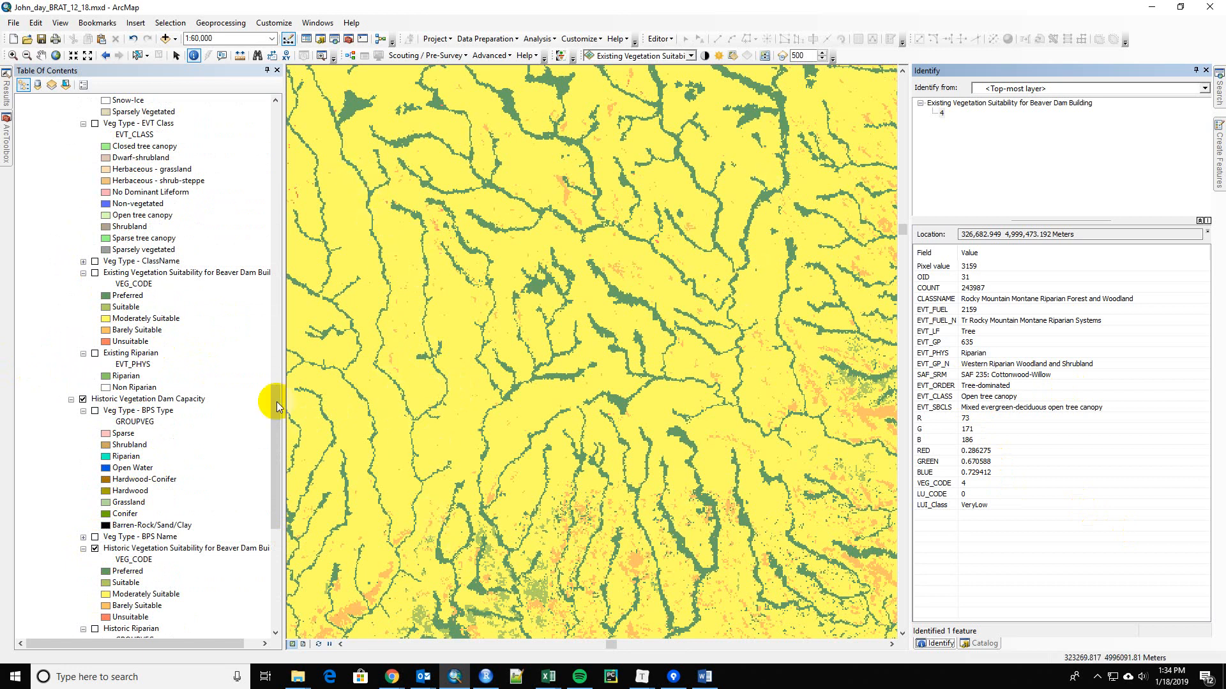
pyautogui.moveTo(383, 281)
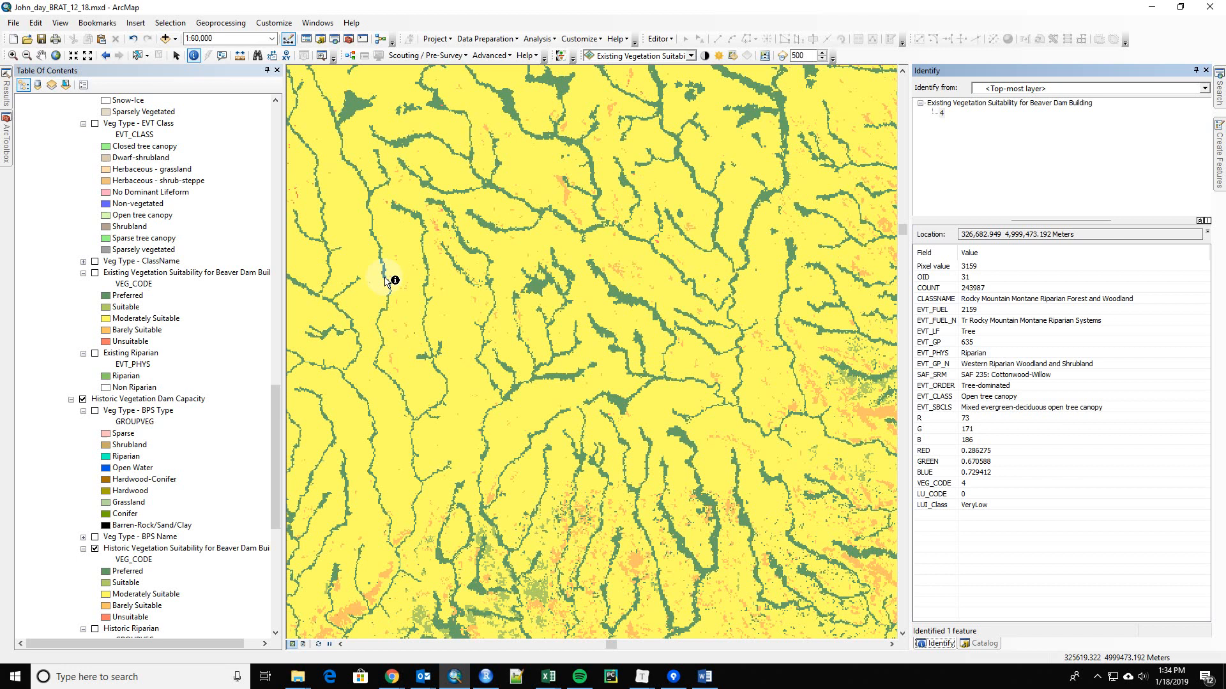
pyautogui.click(461, 364)
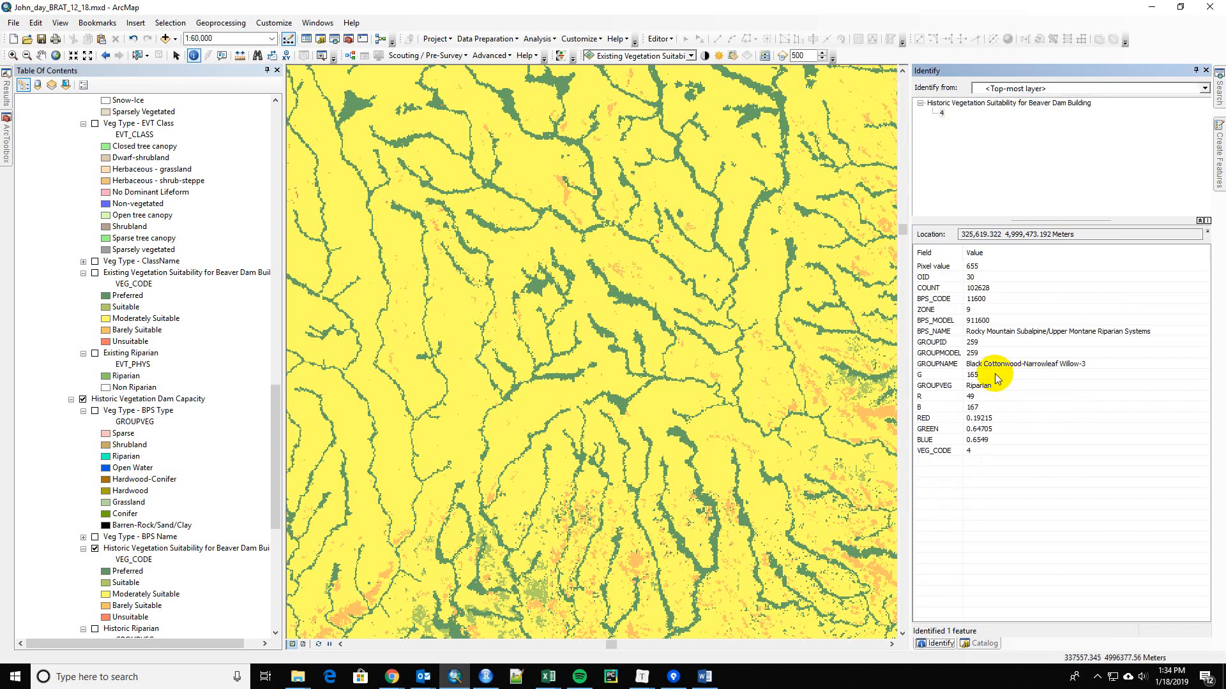
pyautogui.moveTo(1079, 375)
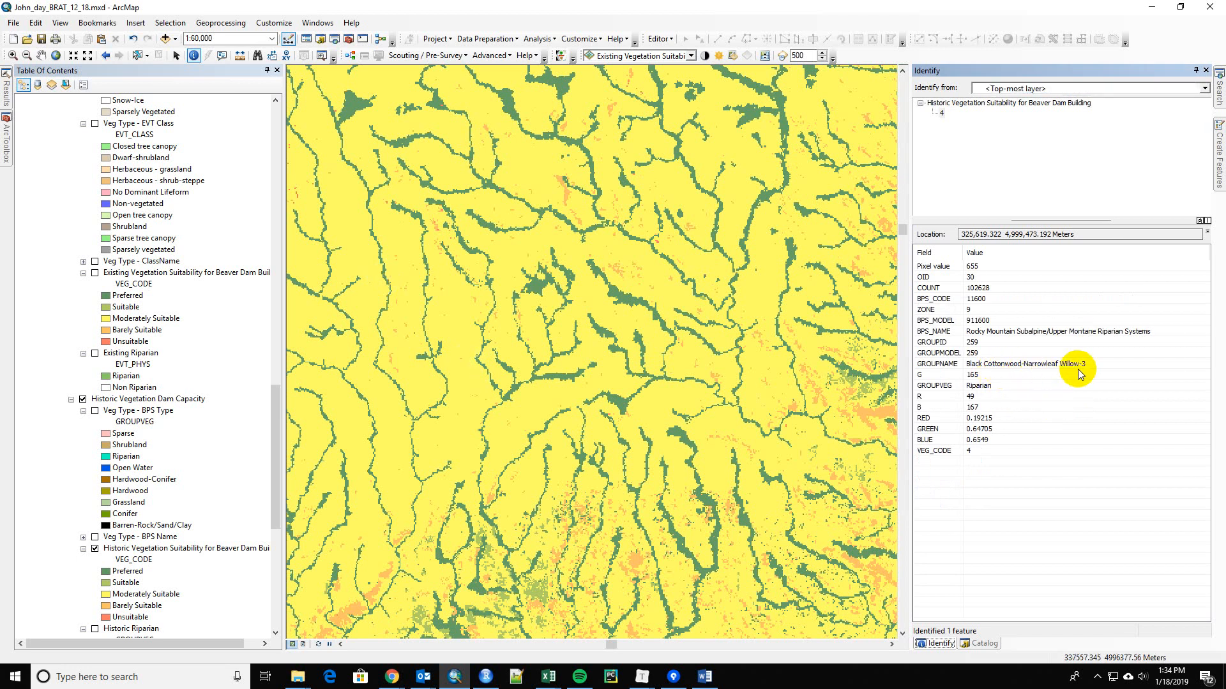
pyautogui.moveTo(1093, 372)
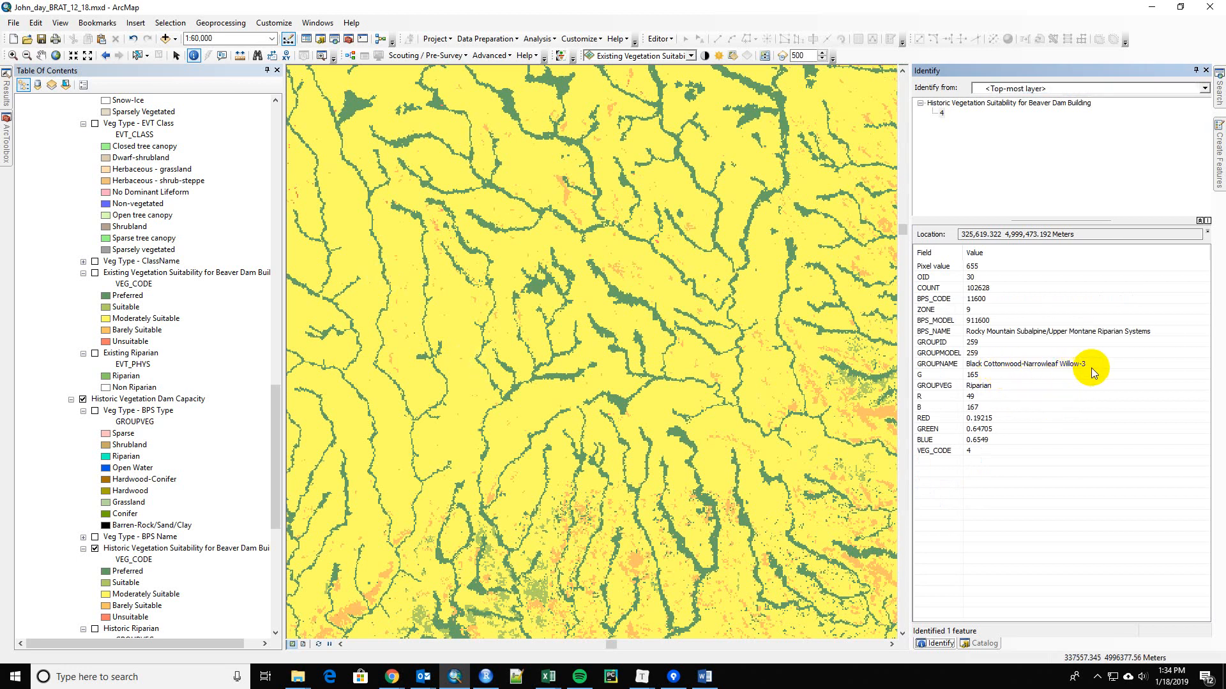
pyautogui.moveTo(429, 293)
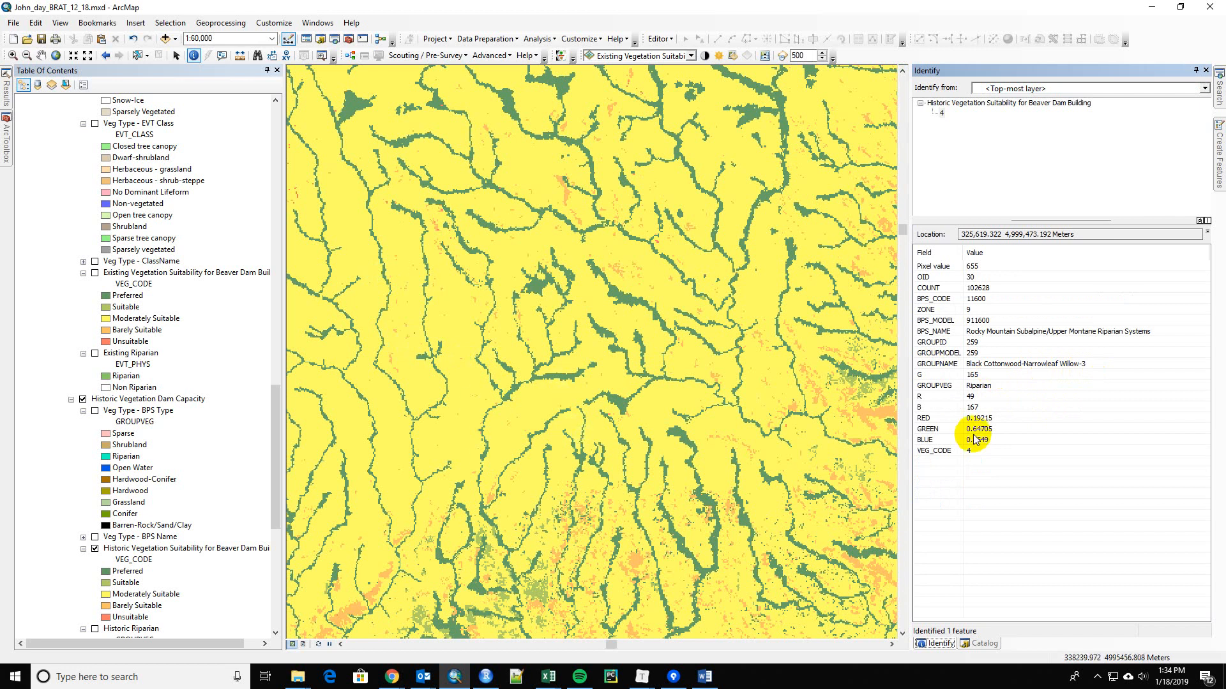
pyautogui.moveTo(977, 461)
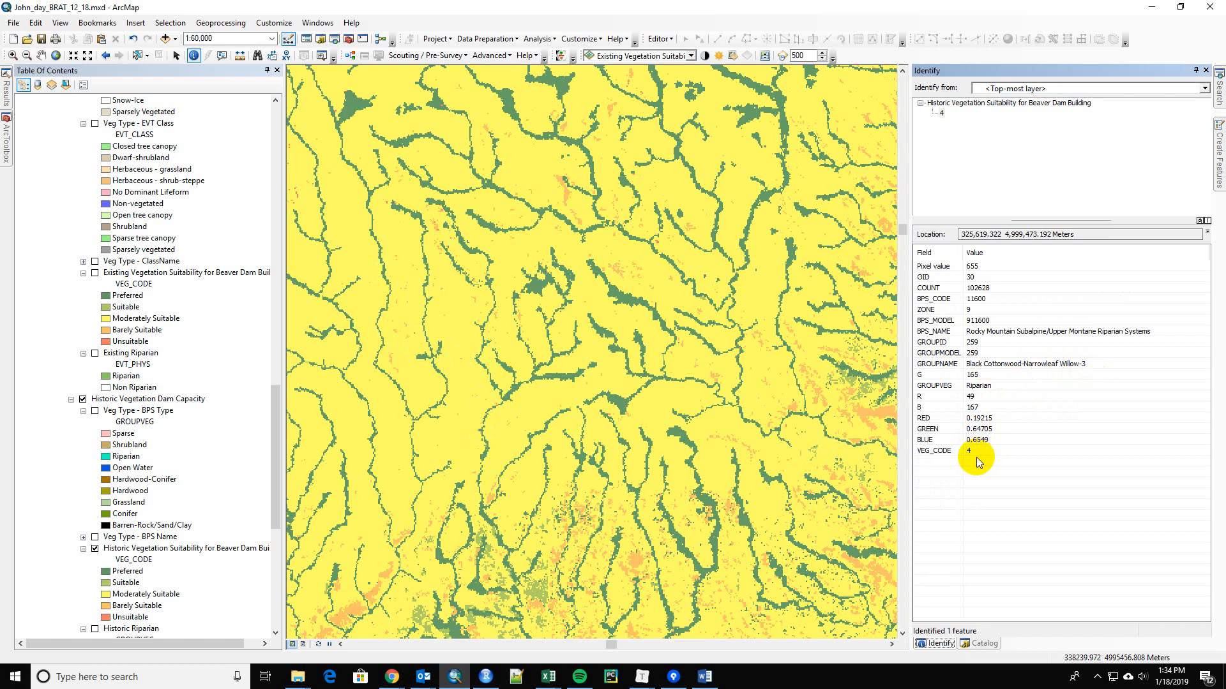
pyautogui.moveTo(810, 360)
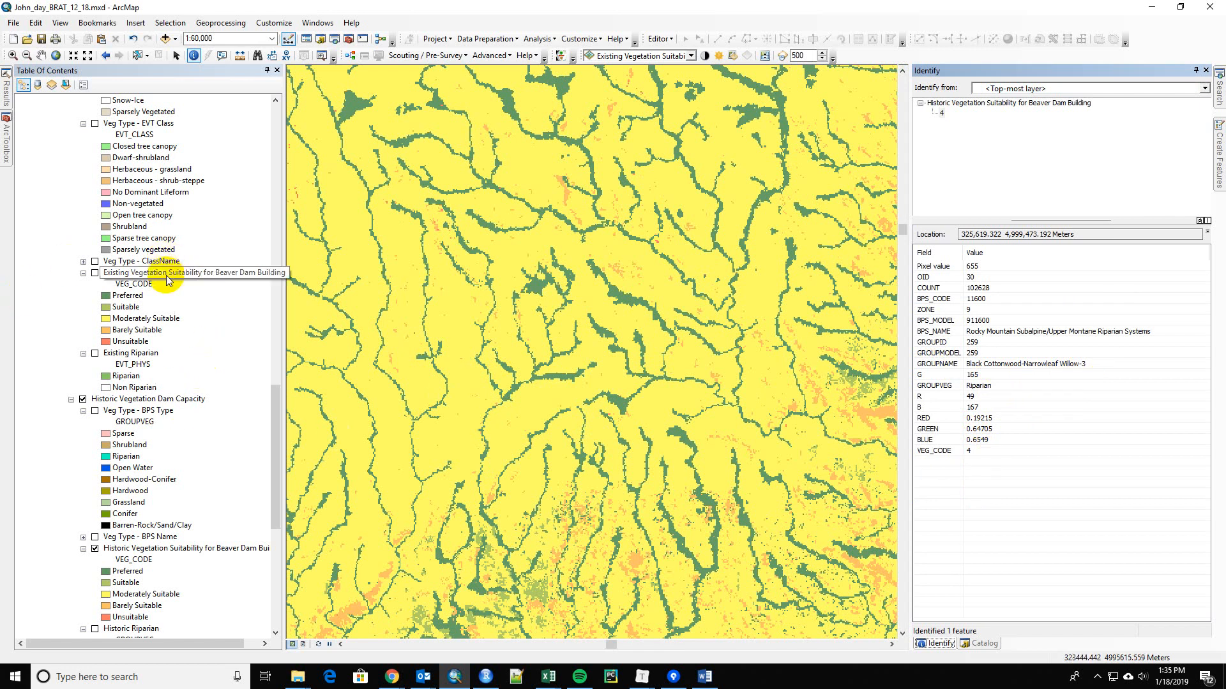
pyautogui.rightClick(185, 548)
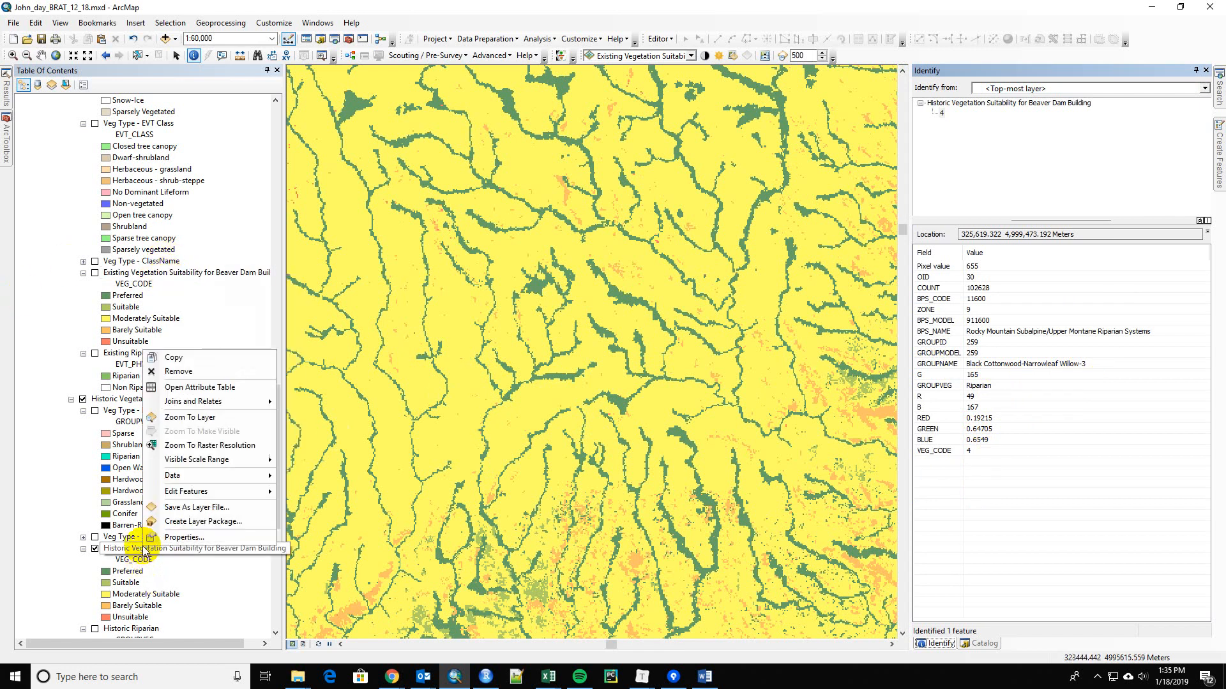
pyautogui.moveTo(222, 508)
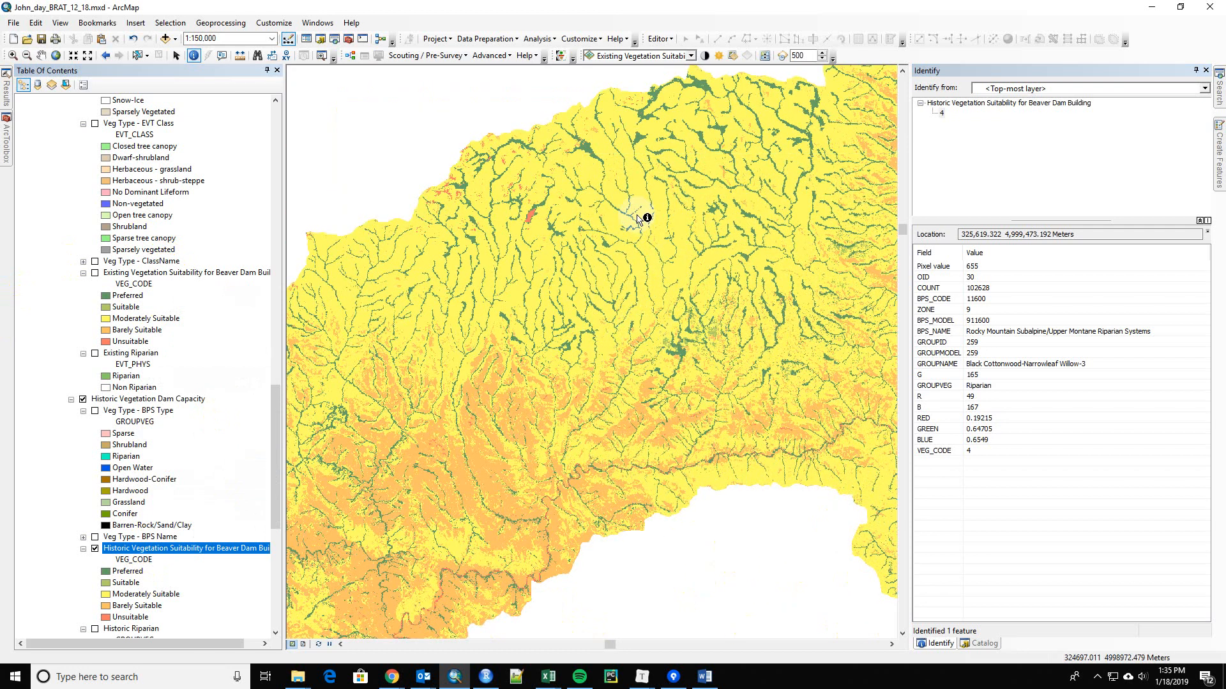
pyautogui.moveTo(620, 123)
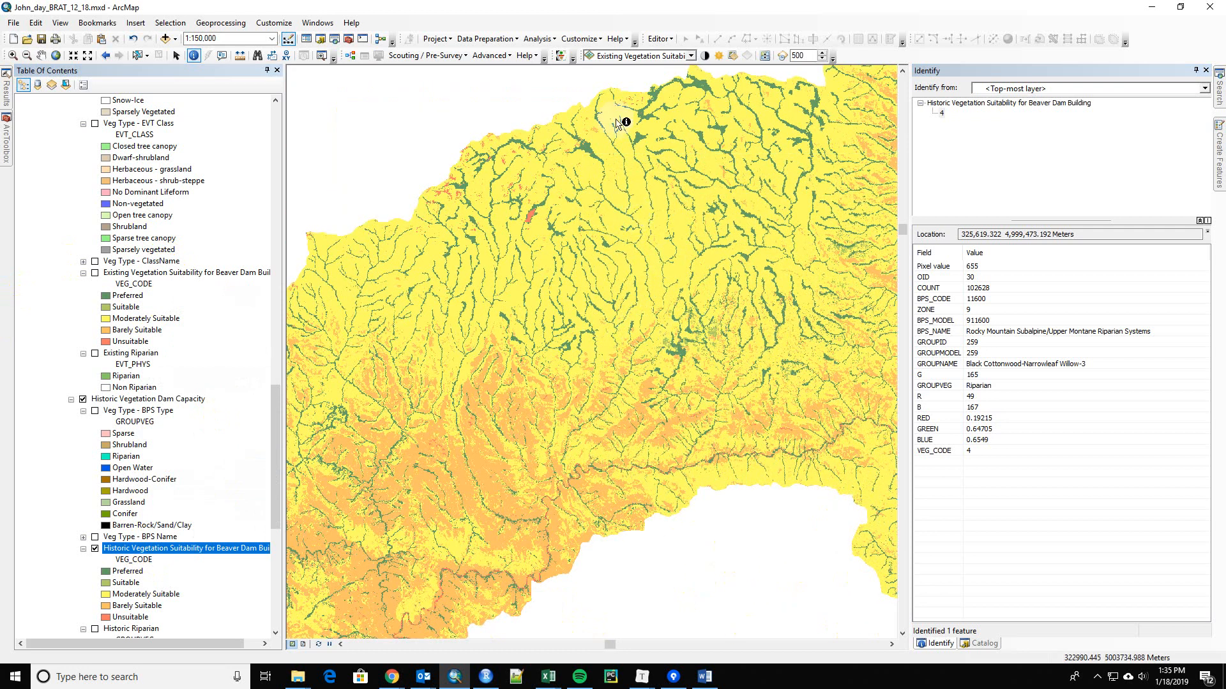
pyautogui.moveTo(530, 484)
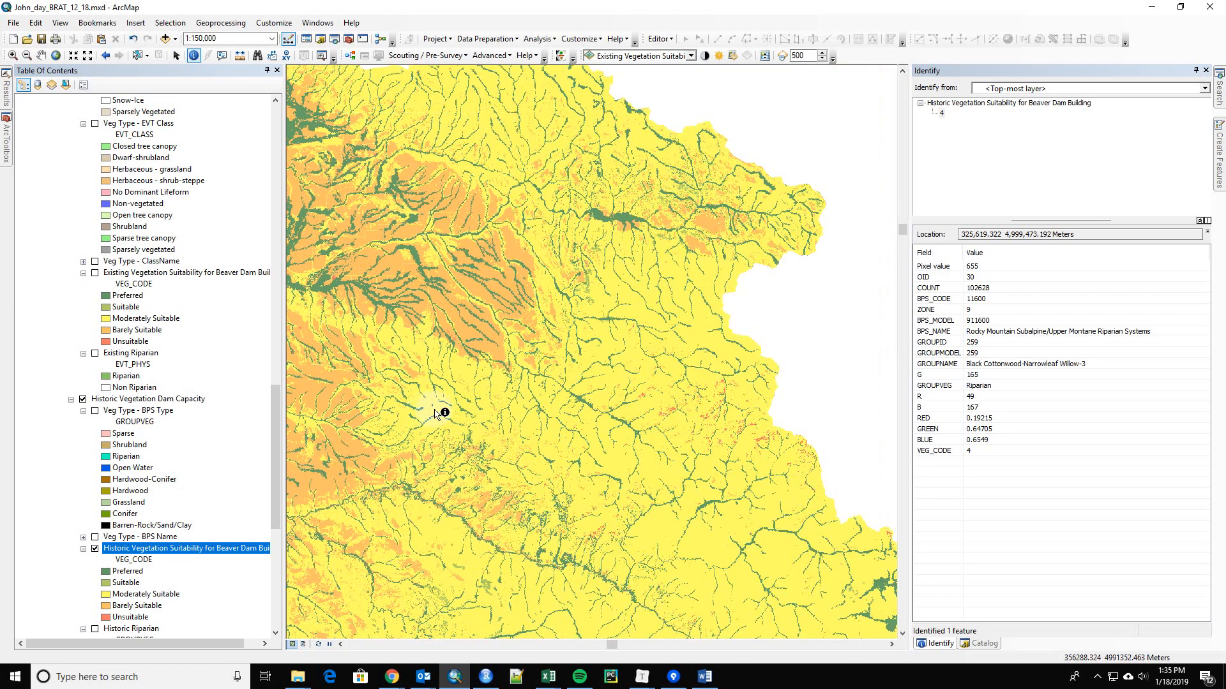
# - Identify another riparian cell, Rocky Mountain Montane Riparian Systems with code 4
pyautogui.click(596, 211)
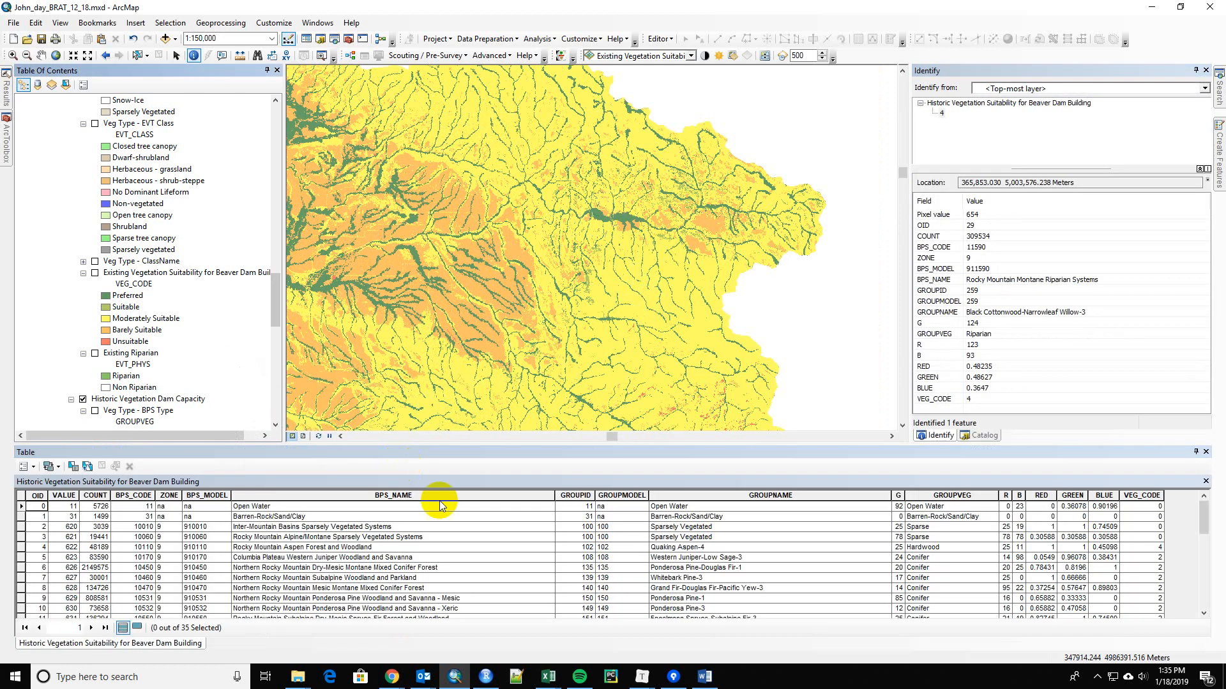
# - Sort the attribute table and select both Black Cottonwood-Narrowleaf Willow-3 rows, OIDs 29 and 30
pyautogui.rightClick(1142, 495)
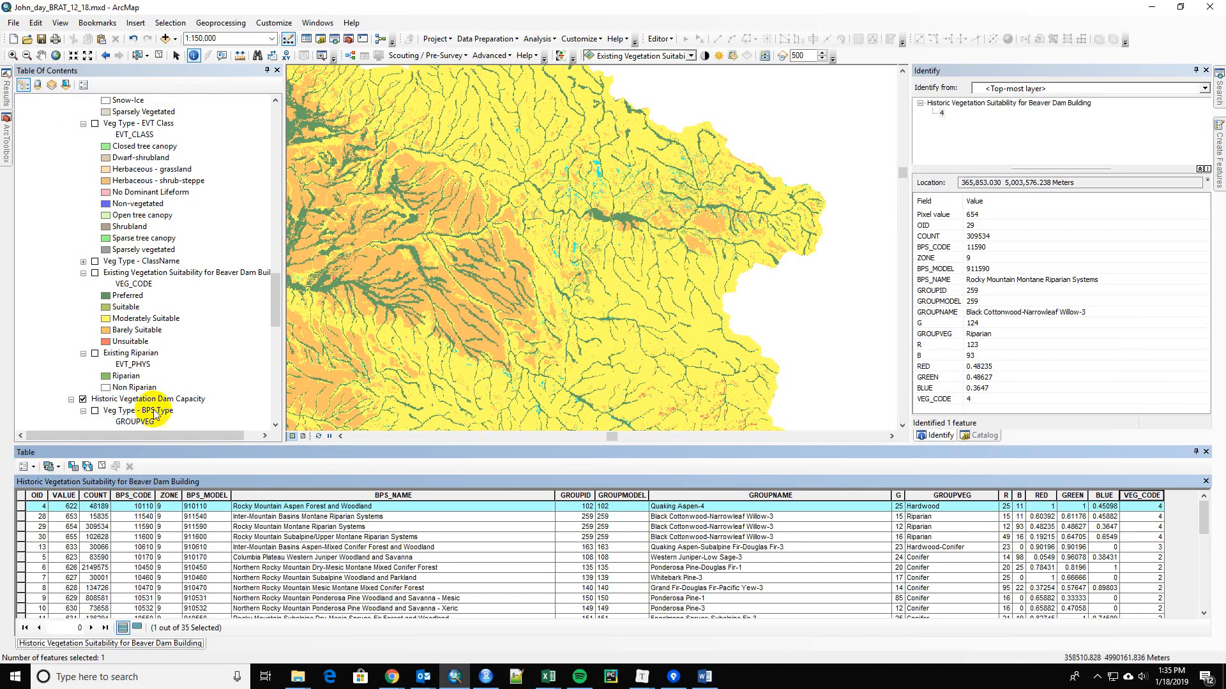
pyautogui.scroll(-3)
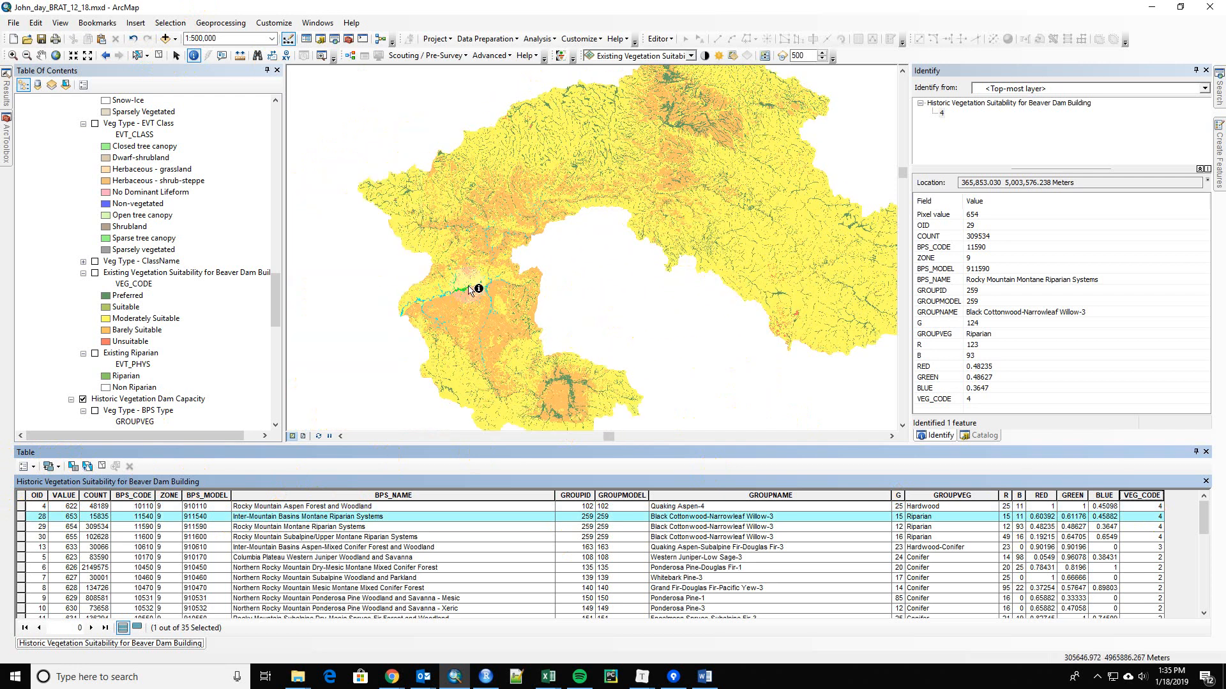
pyautogui.moveTo(520, 262)
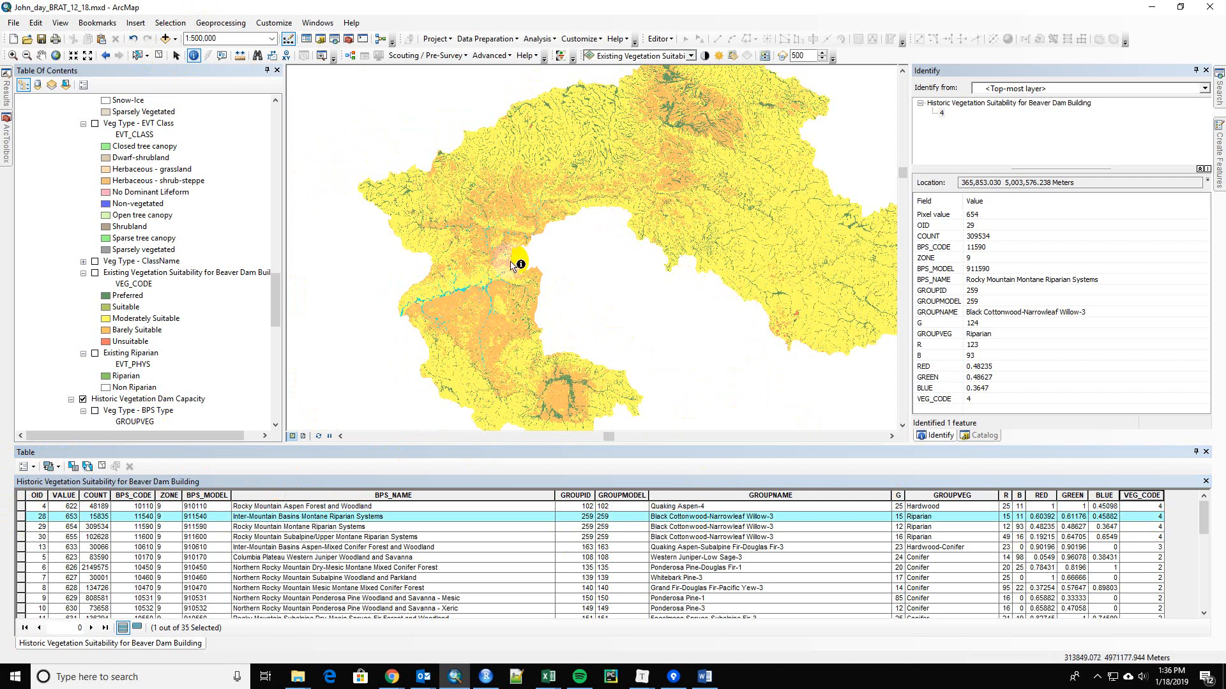
pyautogui.moveTo(511, 313)
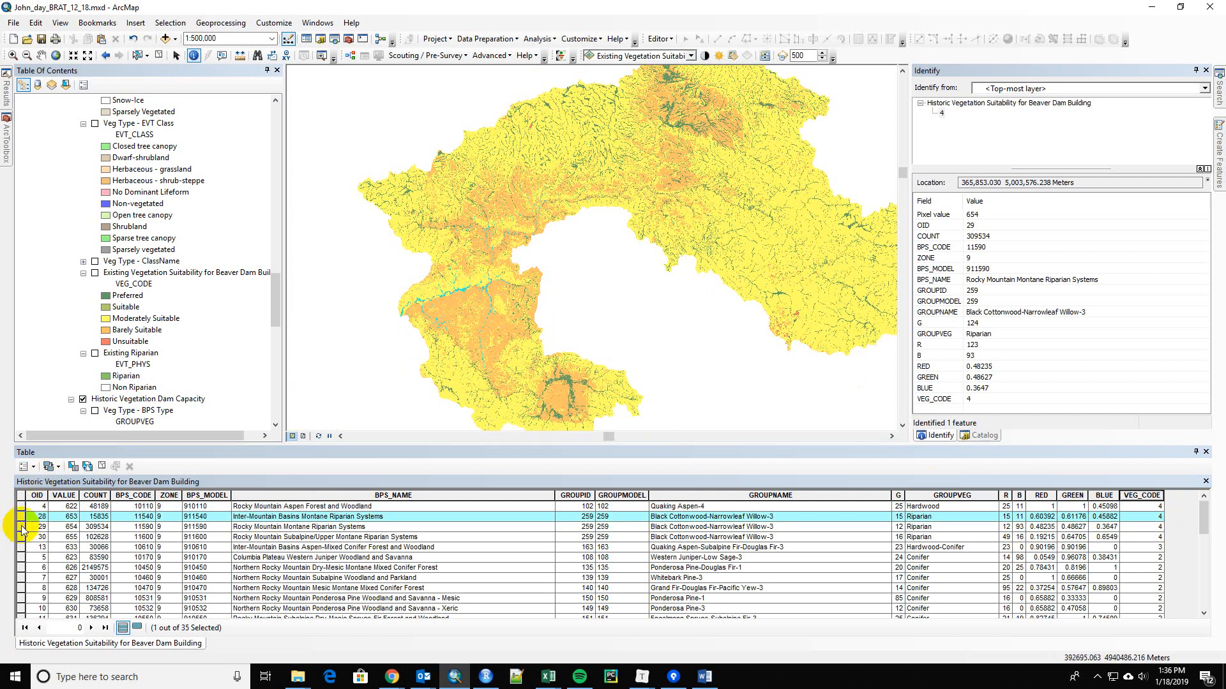
pyautogui.click(477, 526)
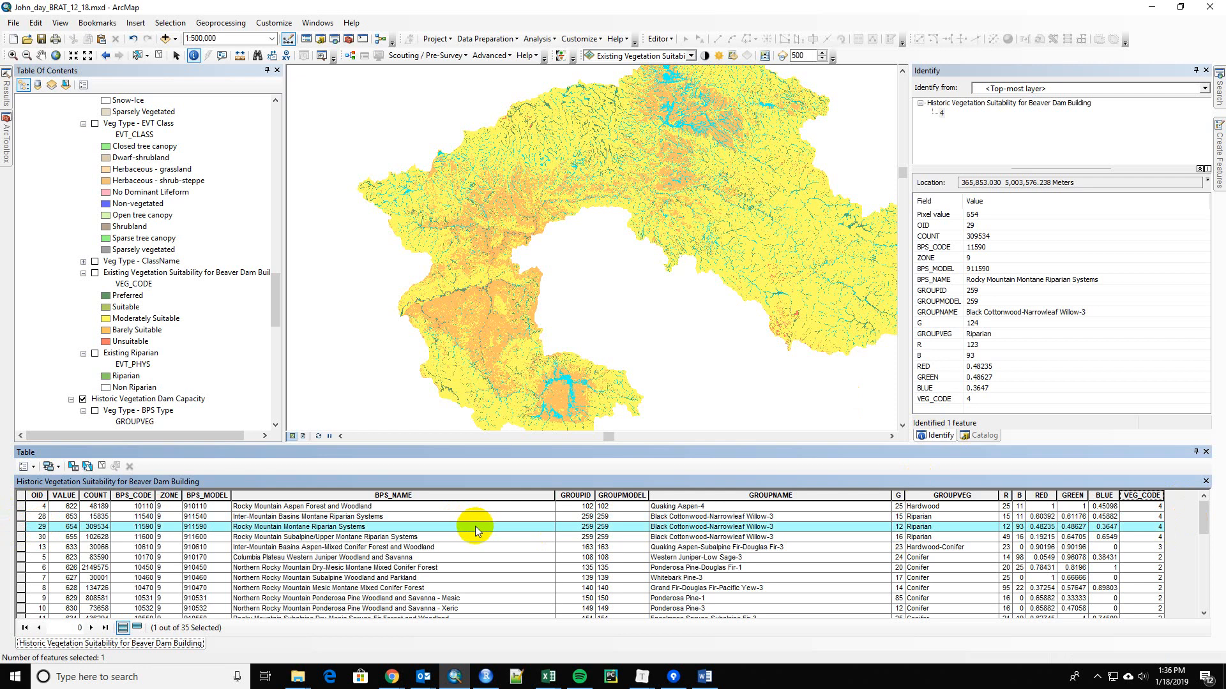
pyautogui.moveTo(488, 553)
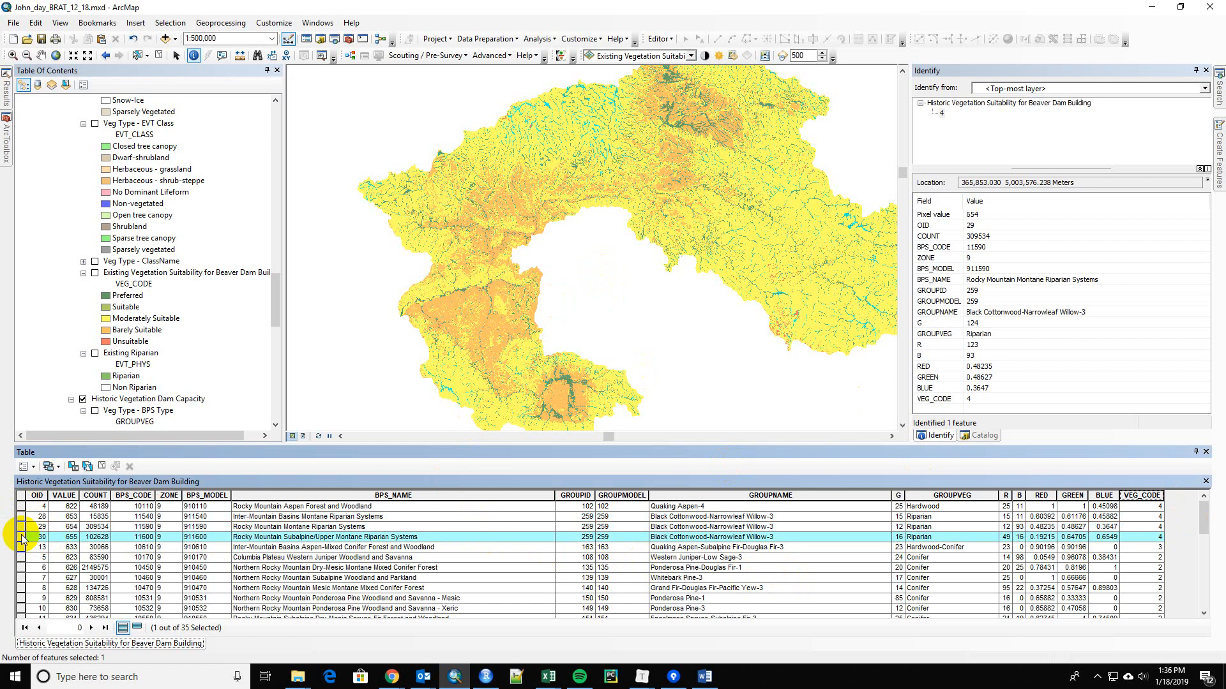
pyautogui.click(21, 526)
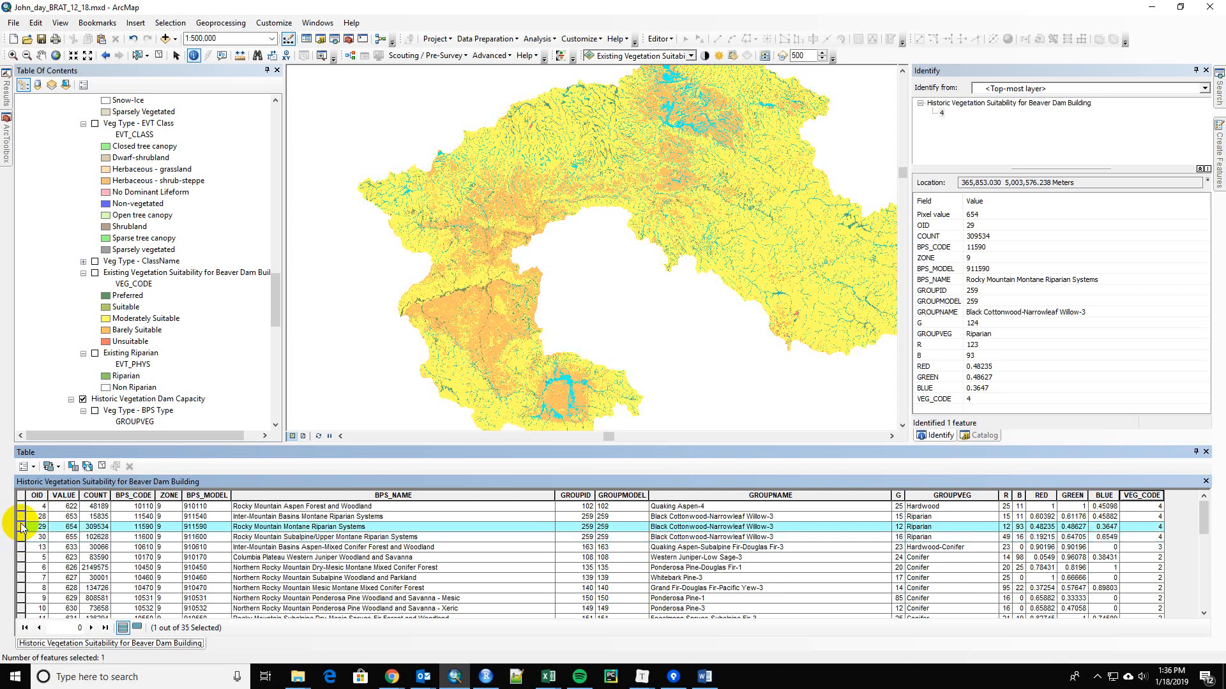
pyautogui.moveTo(668, 143)
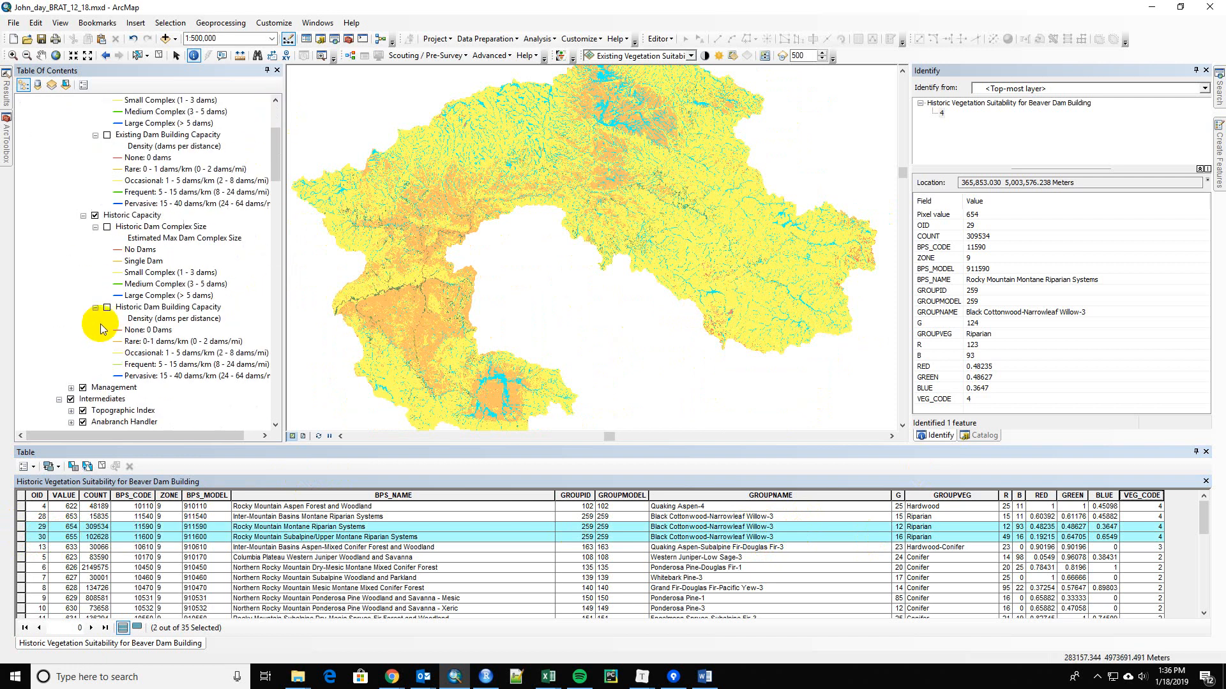
# - Toggle a layer to identify a Rocky Mountain Wetland-Herbaceous existing-vegetation cell
pyautogui.click(107, 306)
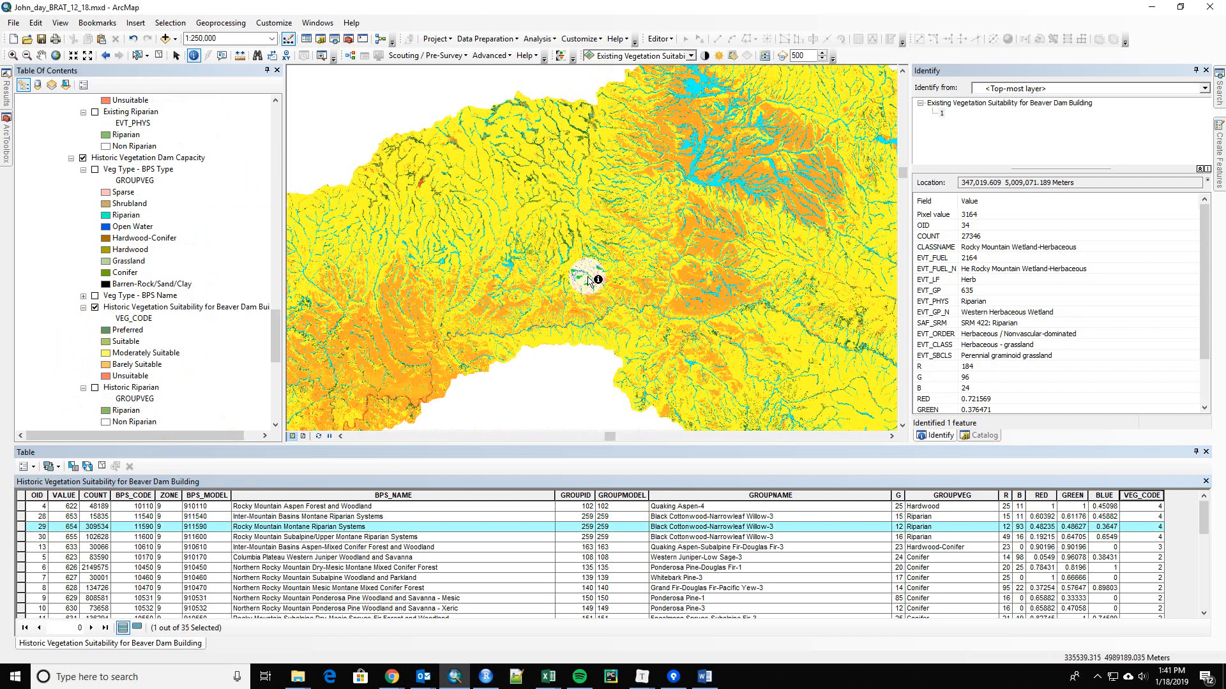
# - Pan the map upward to bring the watershed's northern boundary into view
pyautogui.moveTo(590, 280); pyautogui.dragTo(602, 111)
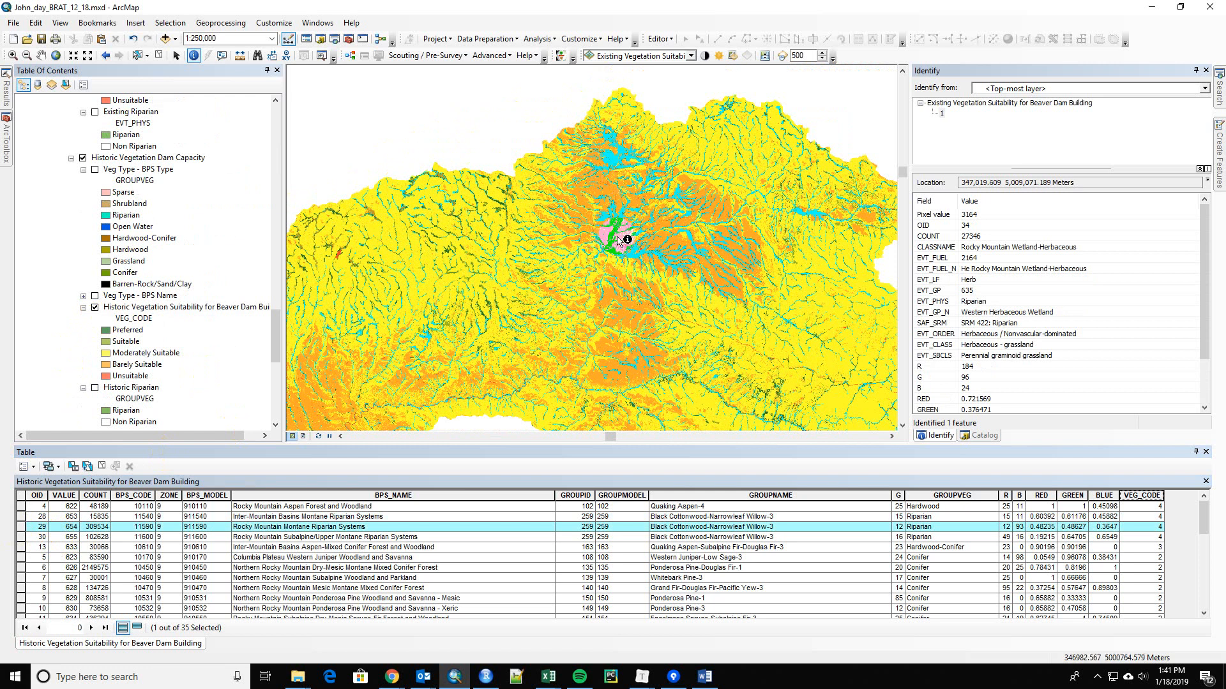
pyautogui.moveTo(685, 419)
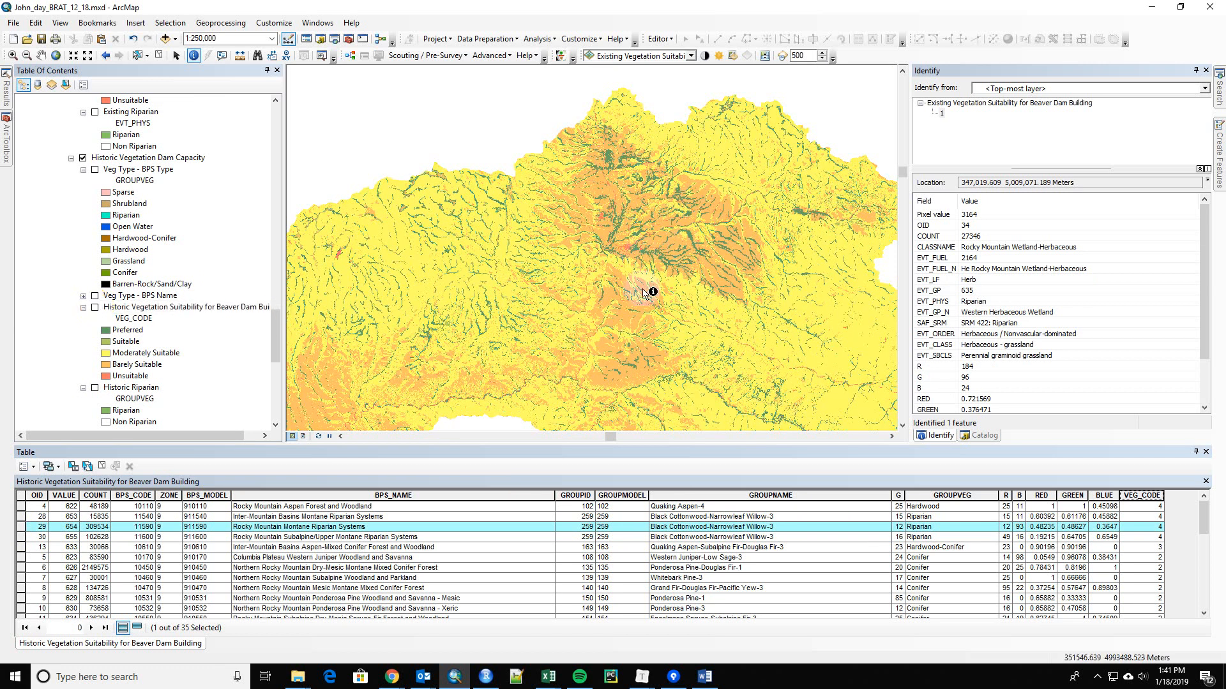
pyautogui.moveTo(657, 233)
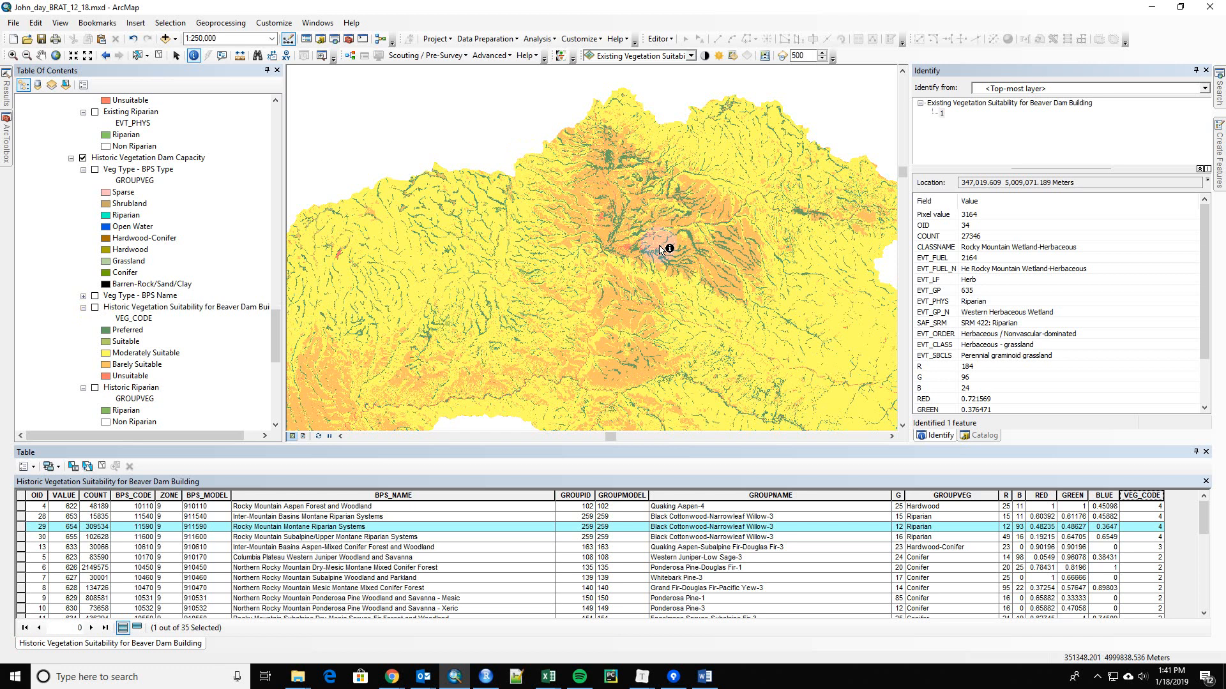
pyautogui.moveTo(623, 274)
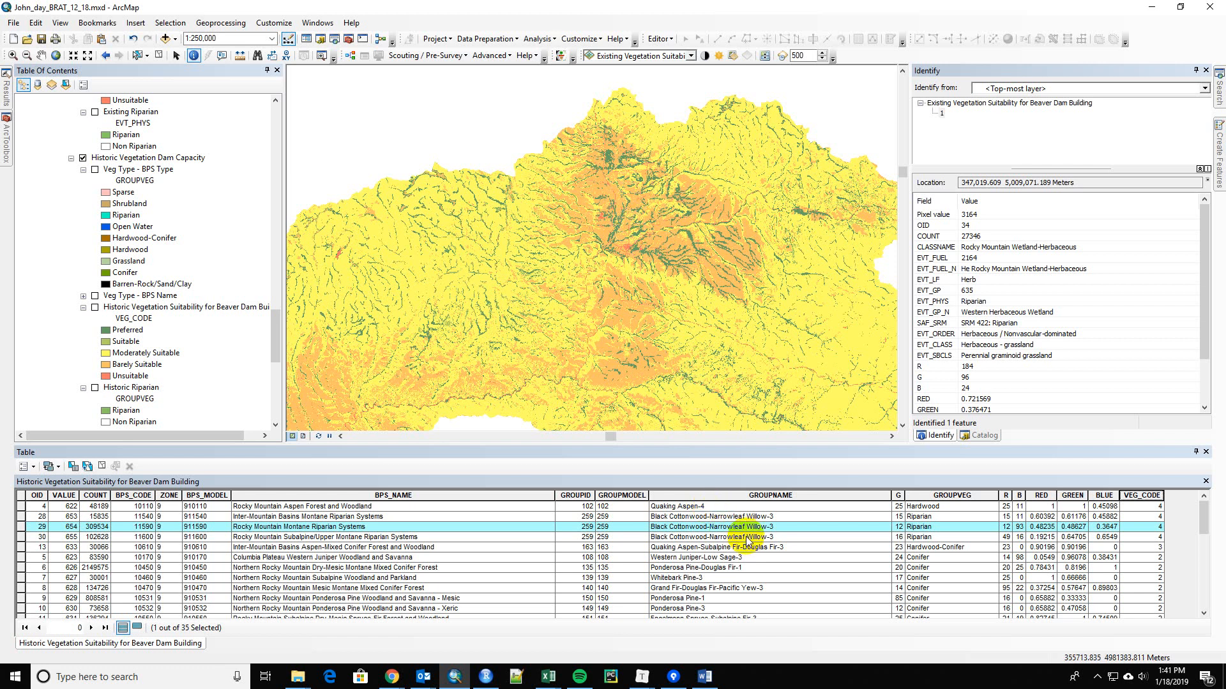
pyautogui.moveTo(765, 537)
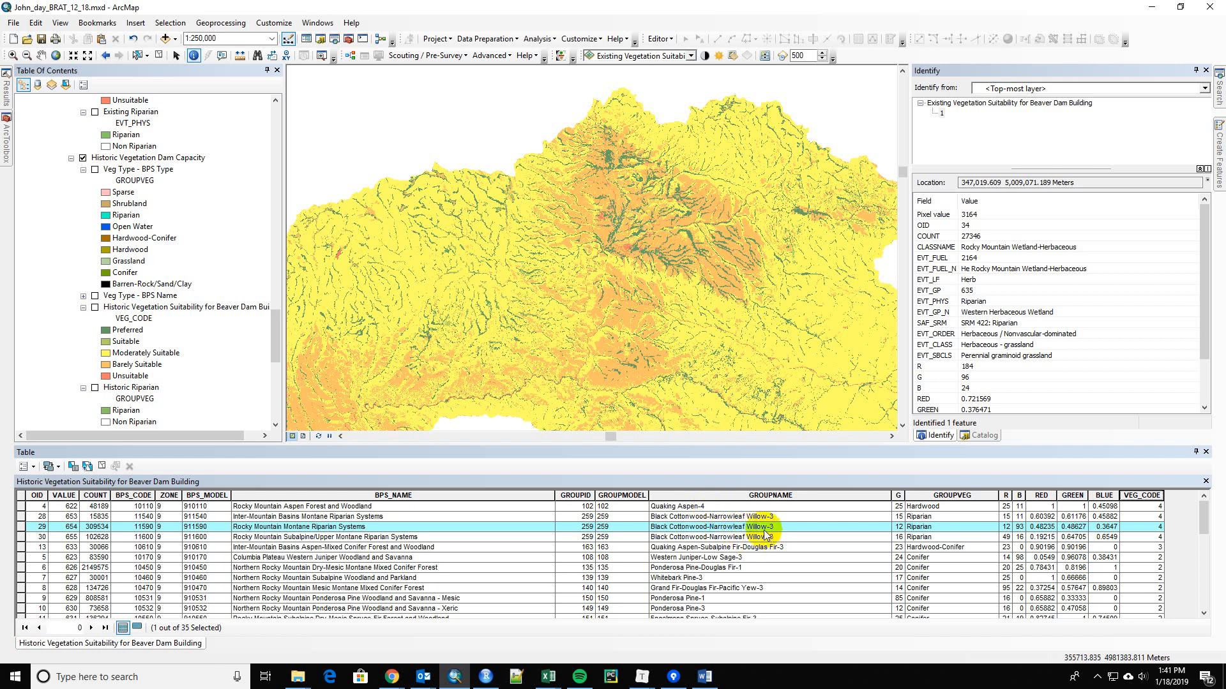
pyautogui.moveTo(784, 536)
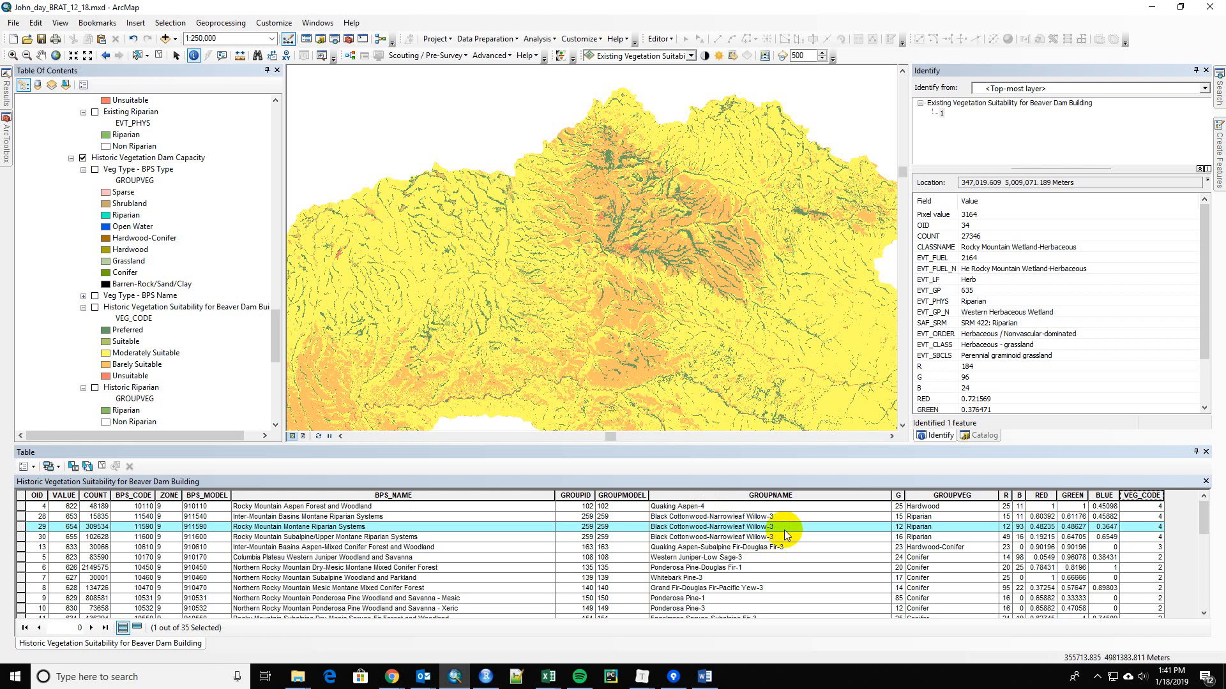
pyautogui.moveTo(928, 544)
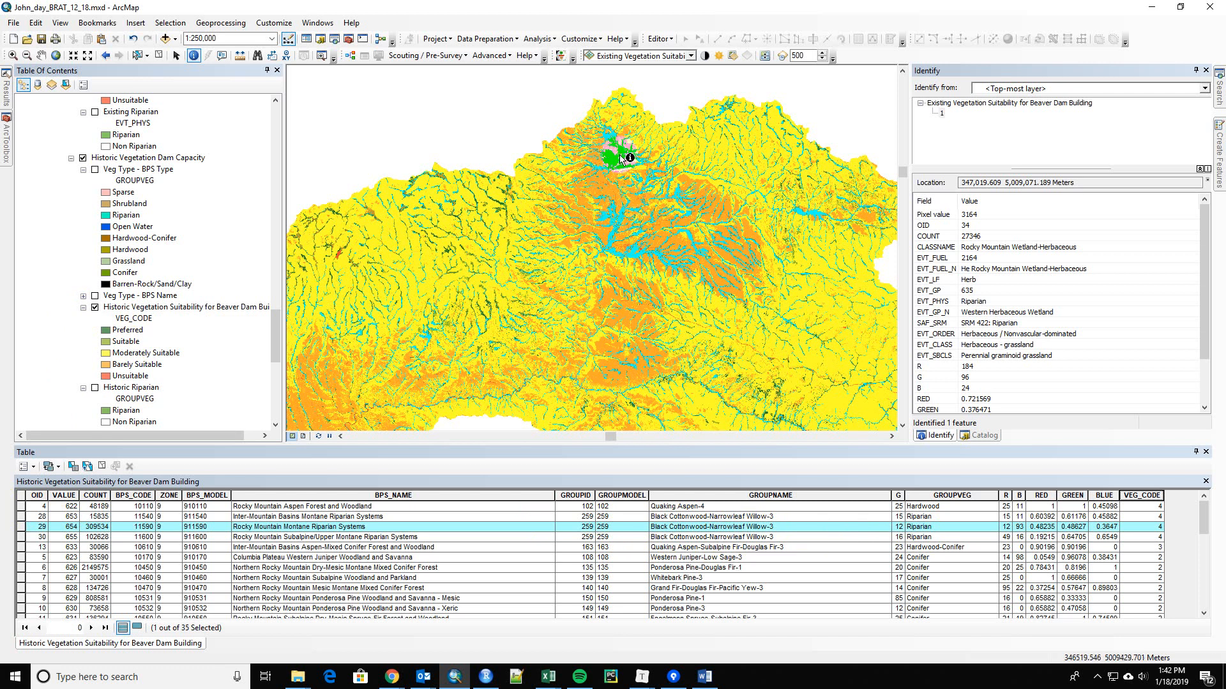
pyautogui.moveTo(692, 388)
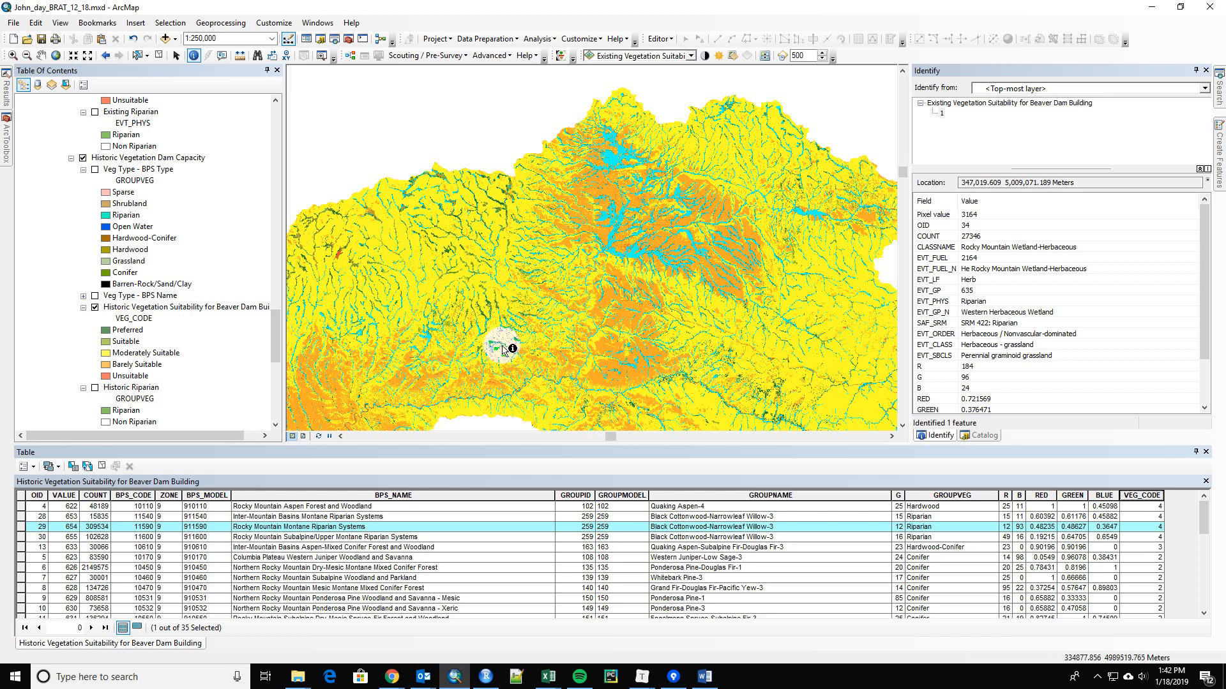
# - Move to another part of the basin showing historic riparian stream corridors
pyautogui.click(504, 348)
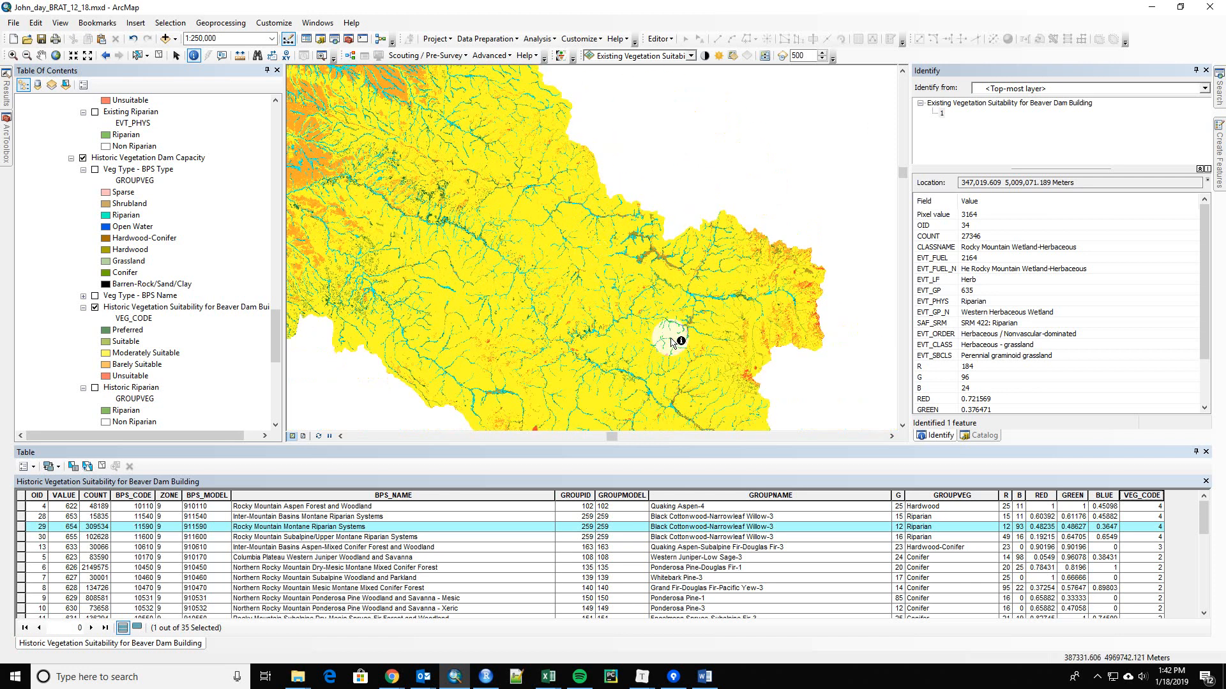
pyautogui.moveTo(653, 345)
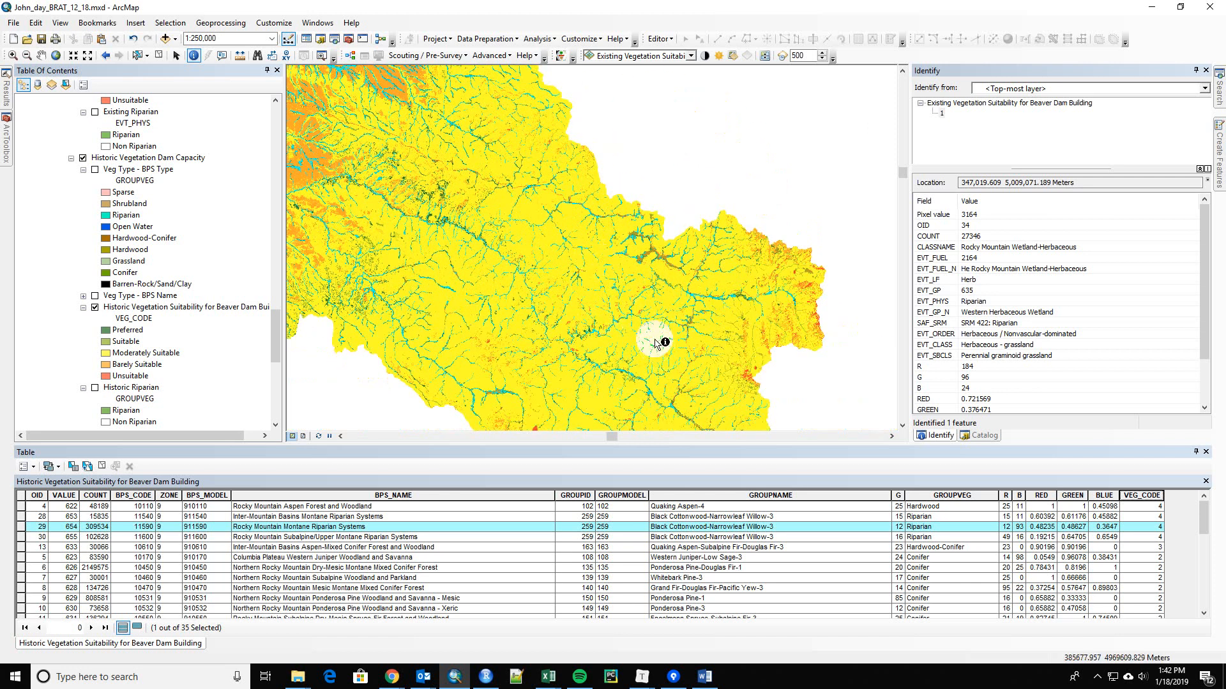
pyautogui.moveTo(655, 354)
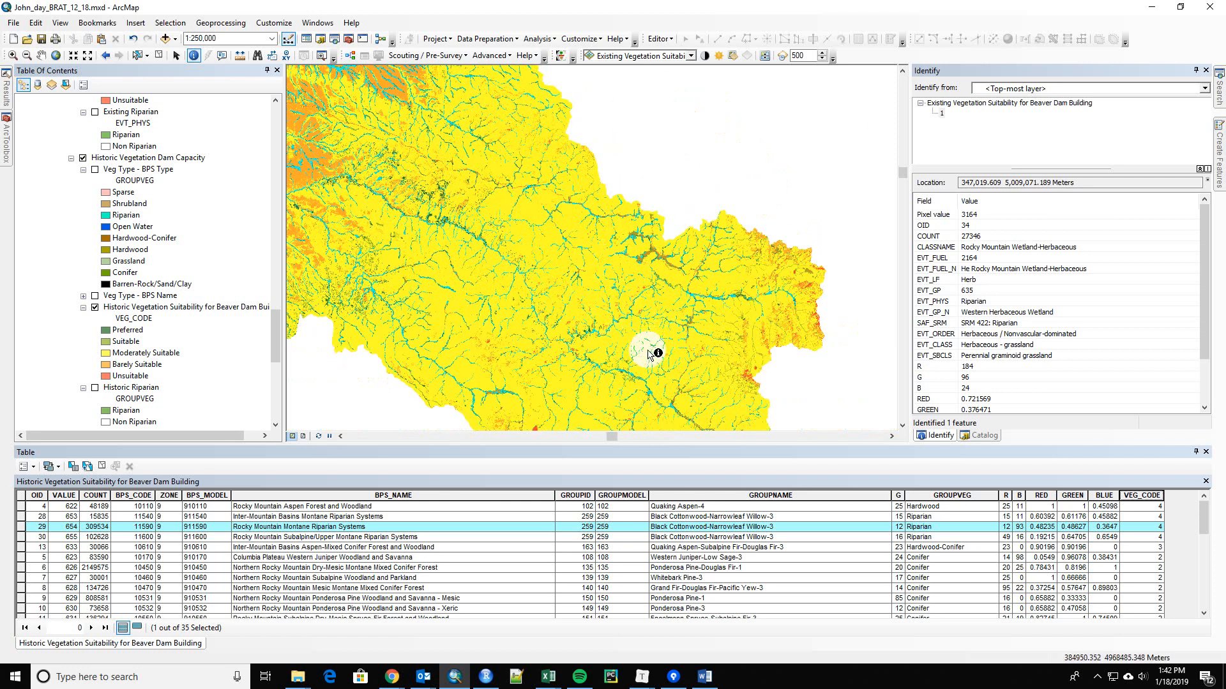
pyautogui.moveTo(782, 525)
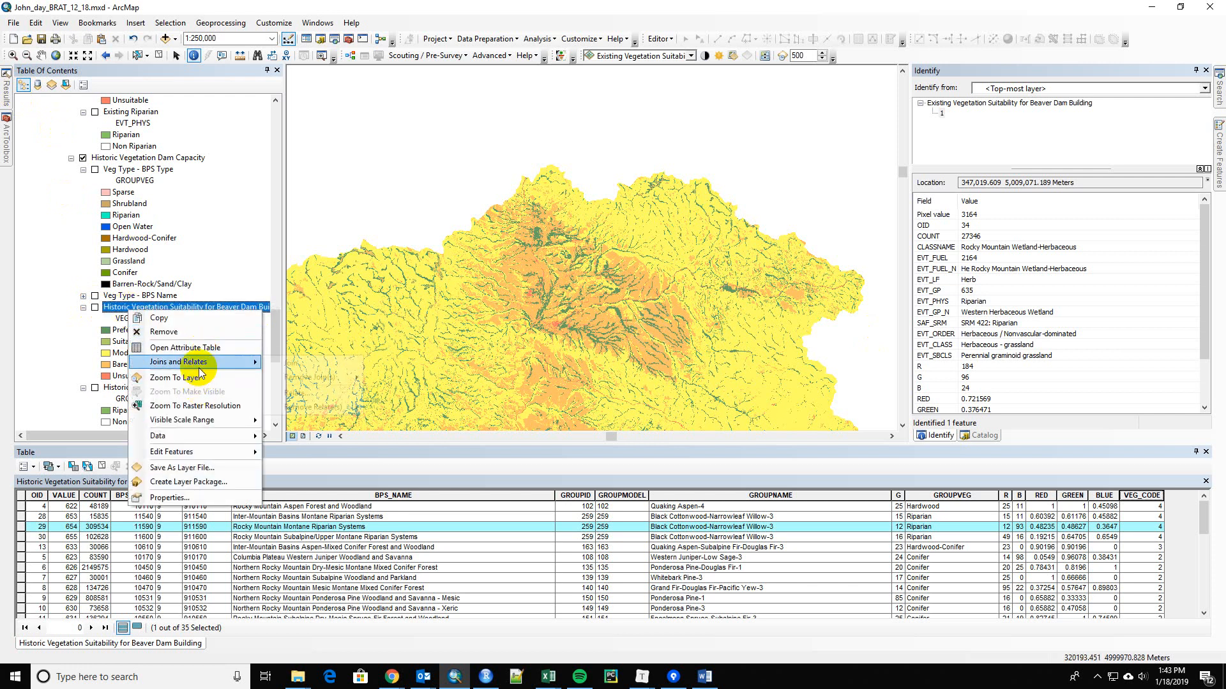
# - Zoom to the historic vegetation suitability layer's full watershed extent, then hide that layer
pyautogui.click(174, 377)
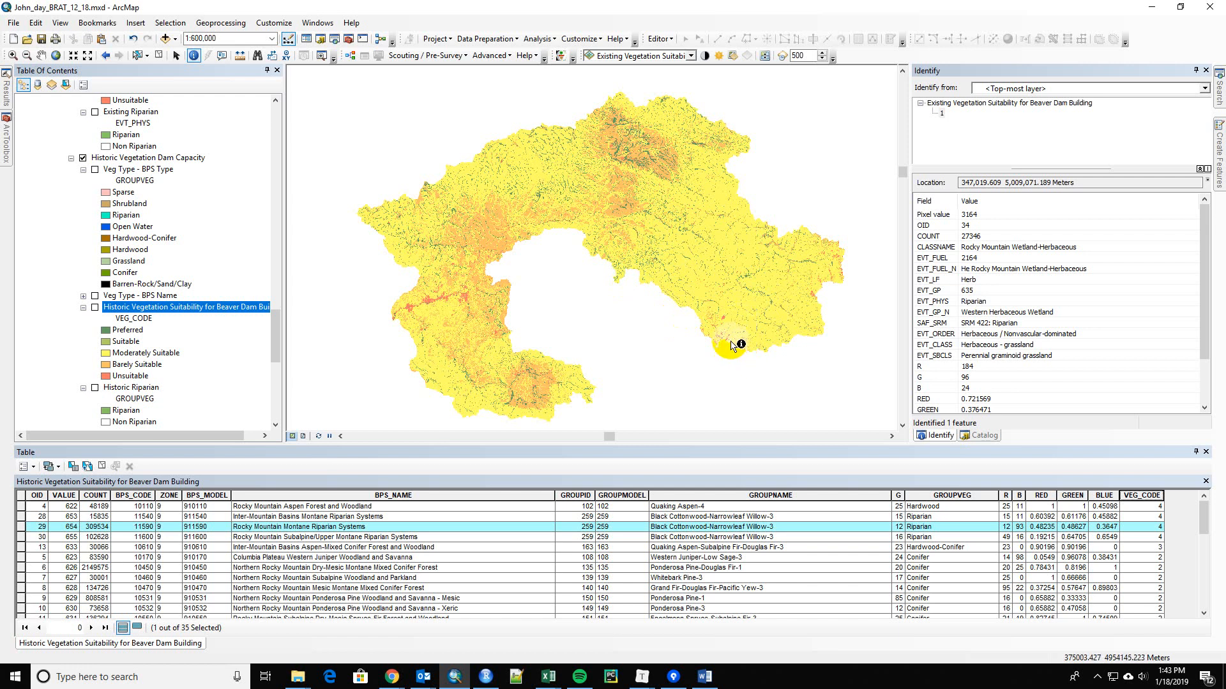
pyautogui.moveTo(741, 381)
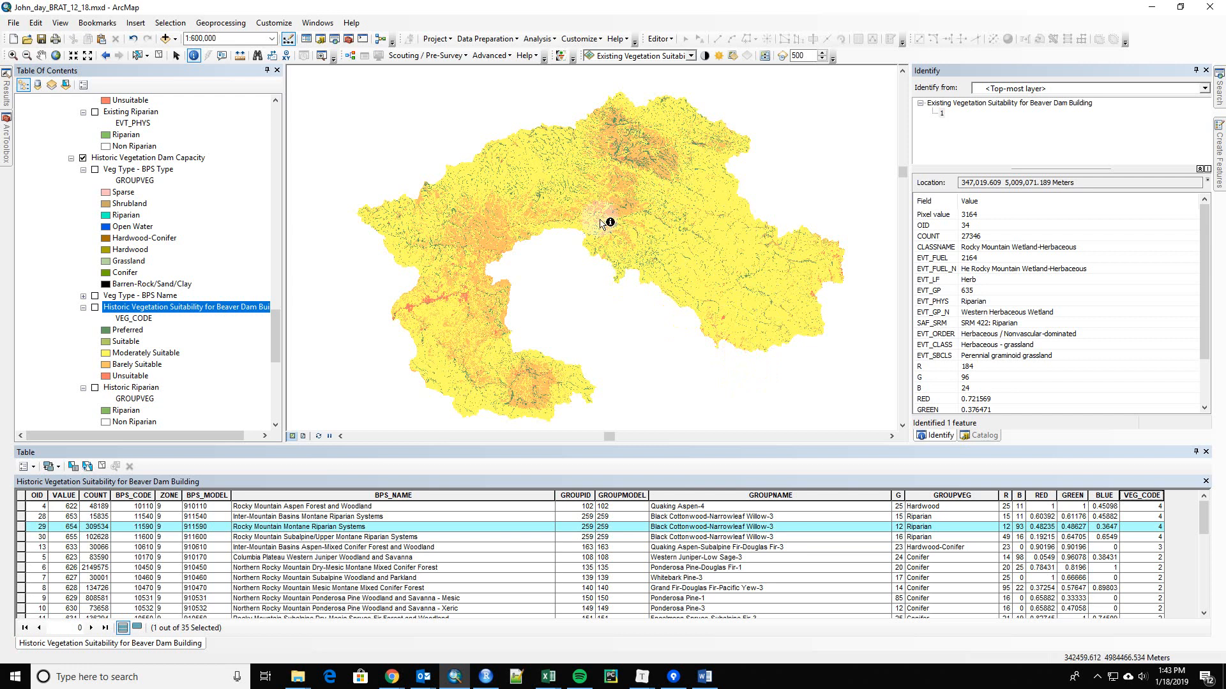
pyautogui.click(712, 362)
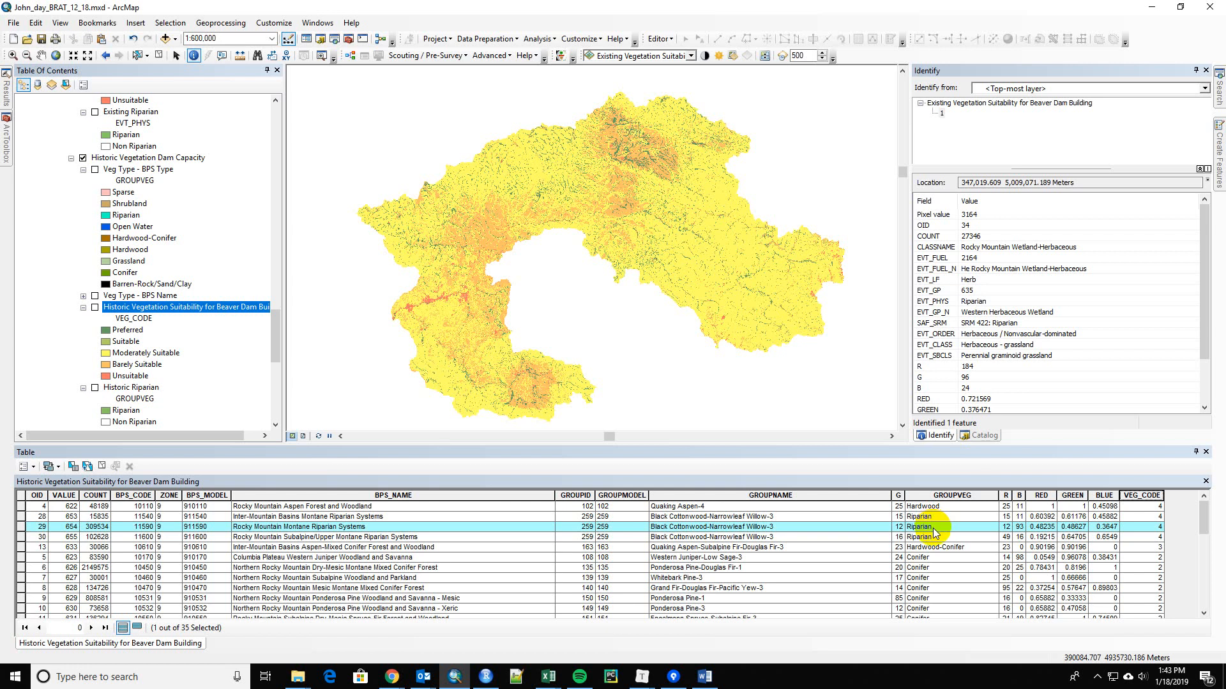
pyautogui.moveTo(936, 537)
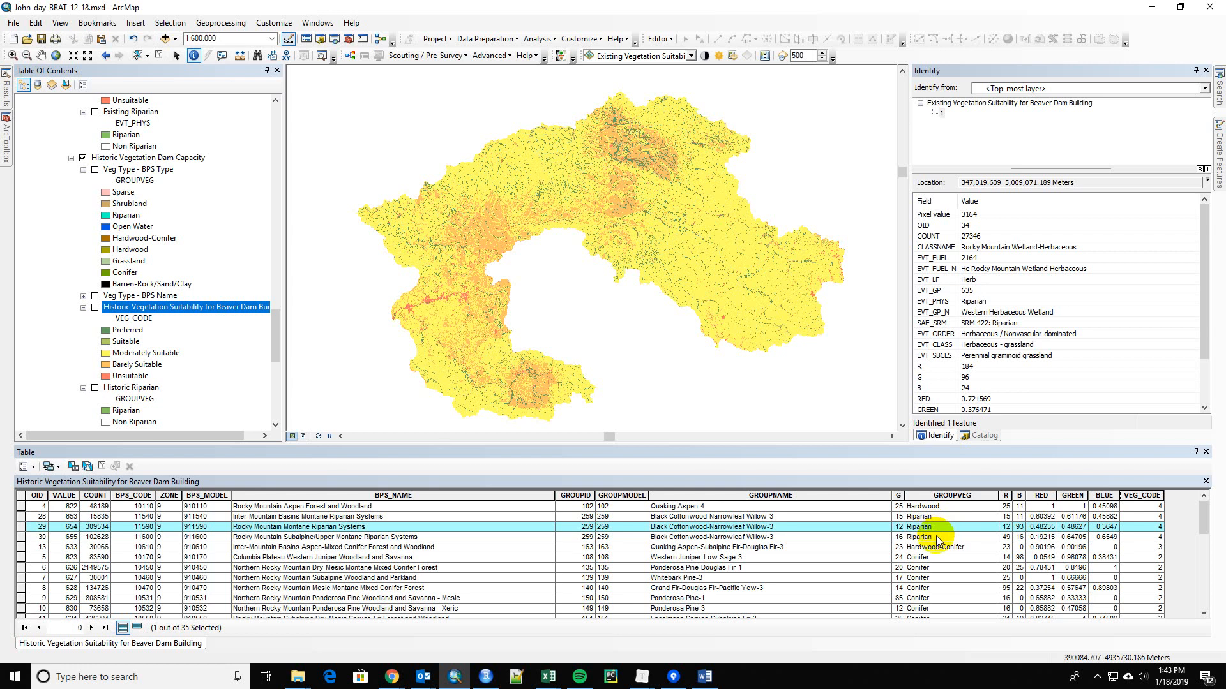